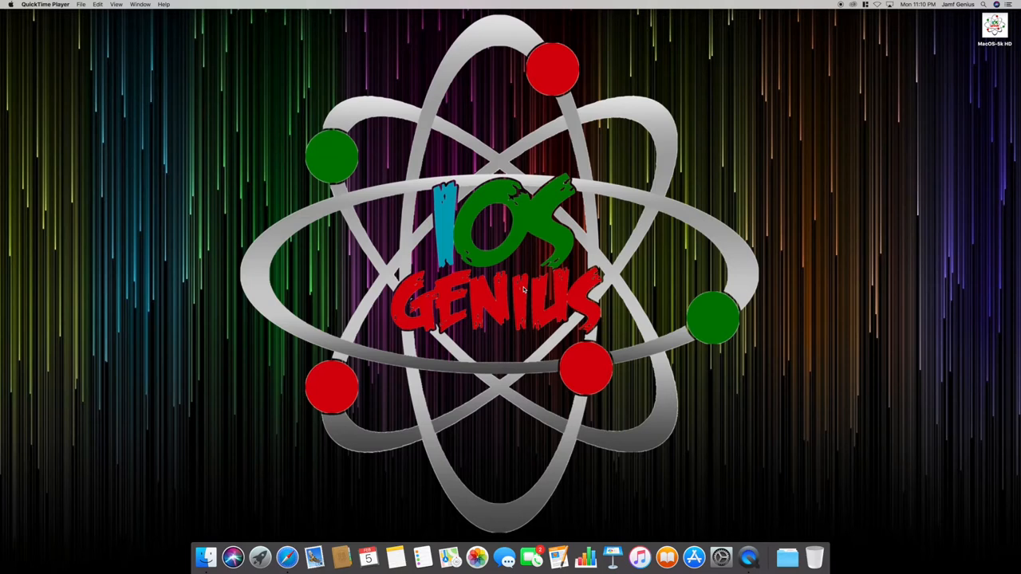
mouse_move(476, 312)
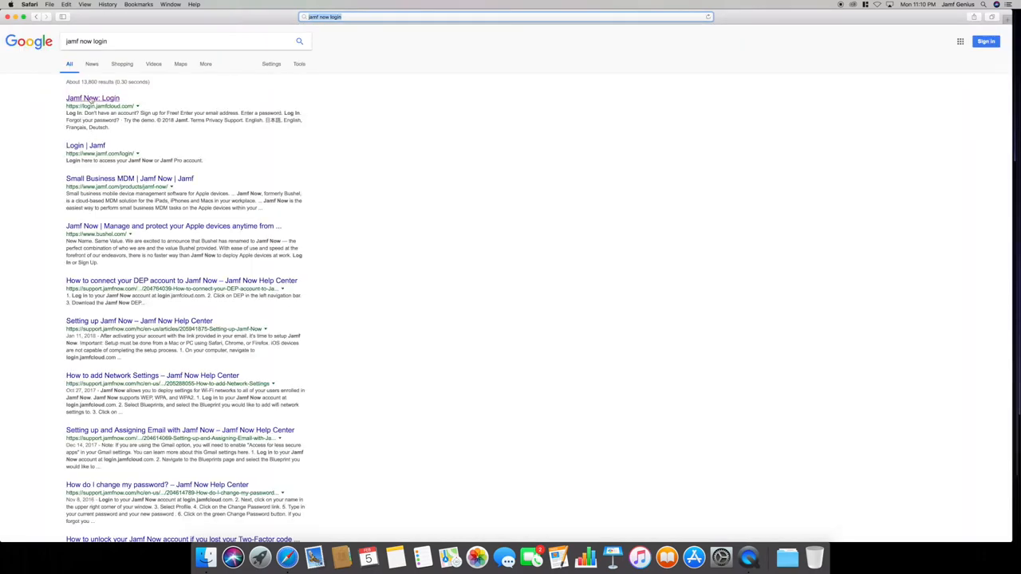
- Sign in to Jamf Now and submit the 6-digit verification code to reach the Devices dashboard
left_click(92, 99)
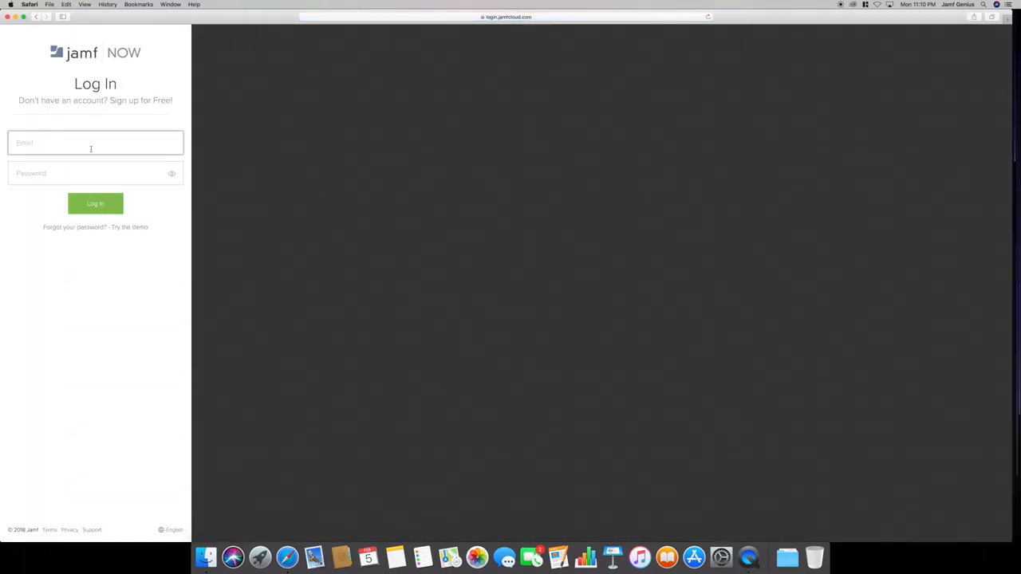
left_click(96, 205)
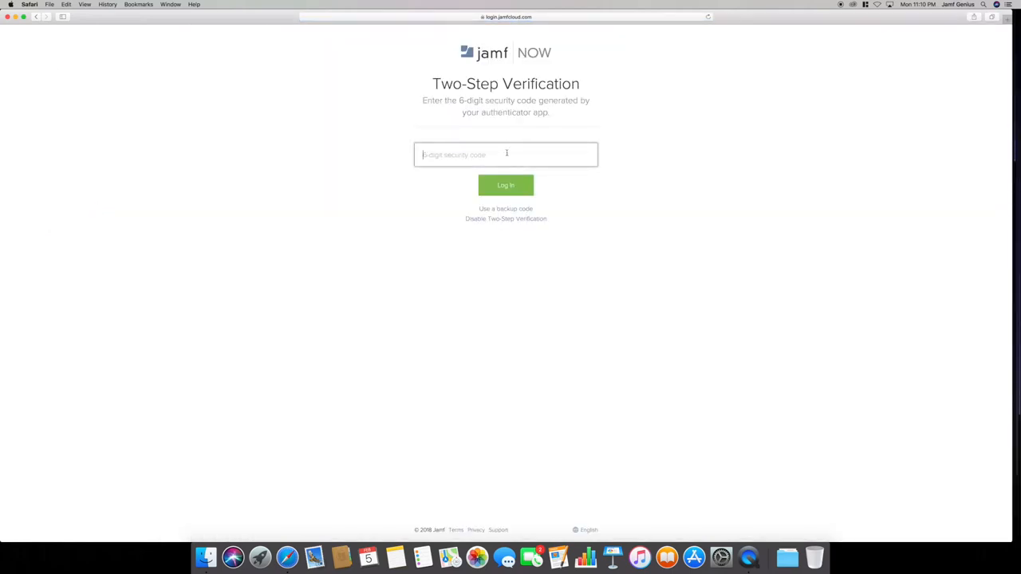
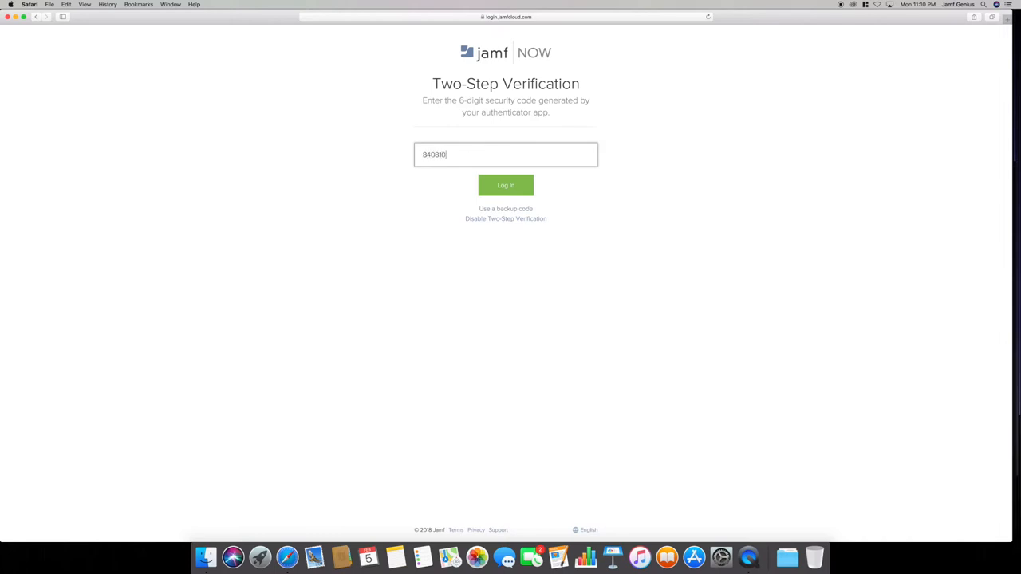
left_click(504, 185)
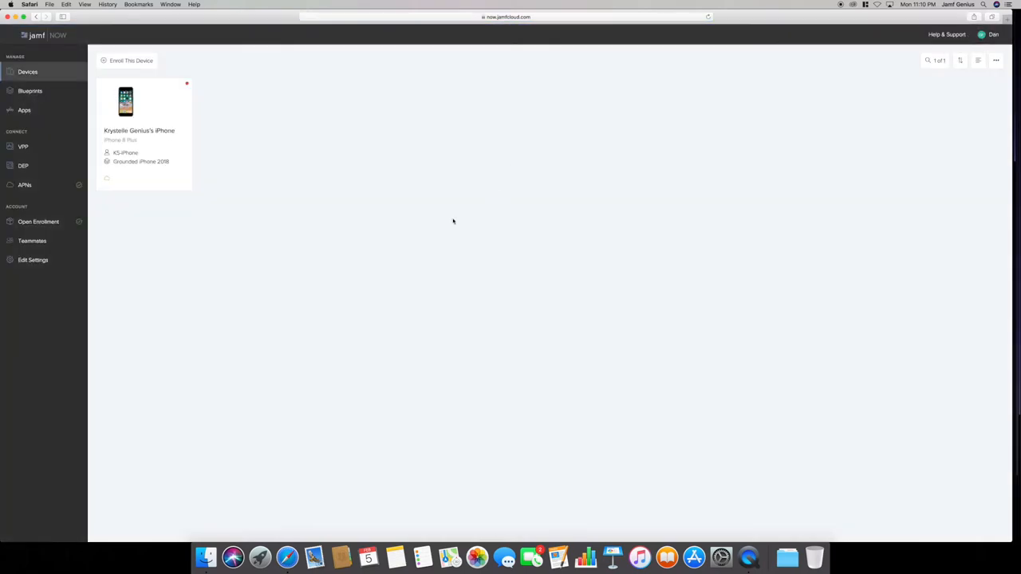
mouse_move(137, 78)
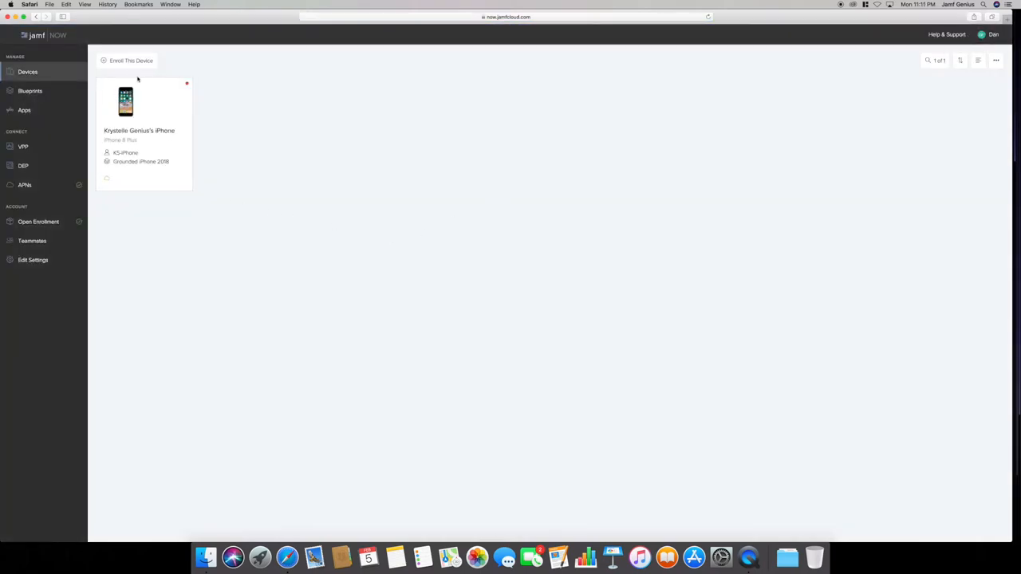
mouse_move(140, 121)
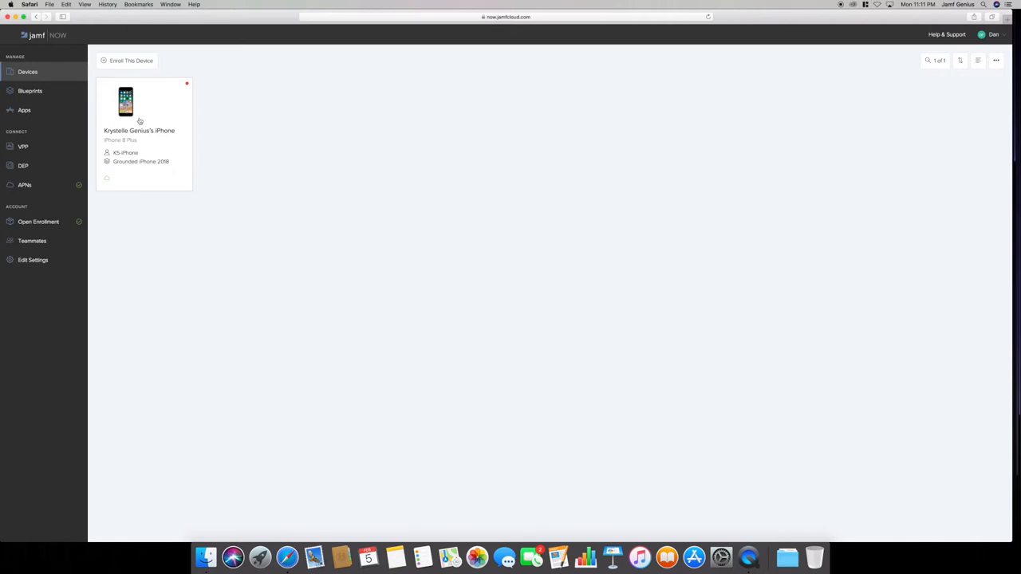
mouse_move(131, 140)
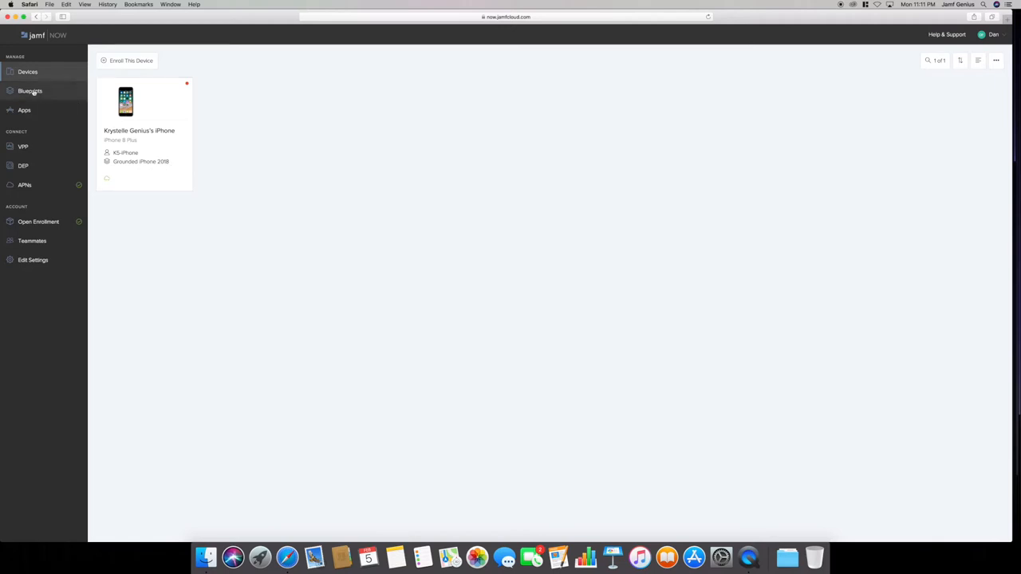
- Show the Blueprints page listing the seven saved blueprints
left_click(29, 91)
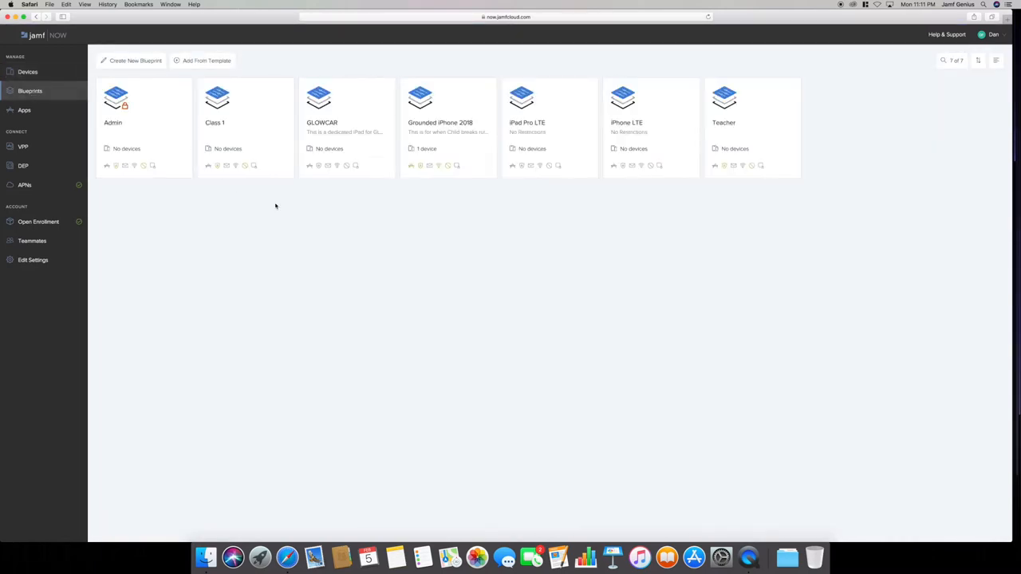
mouse_move(749, 147)
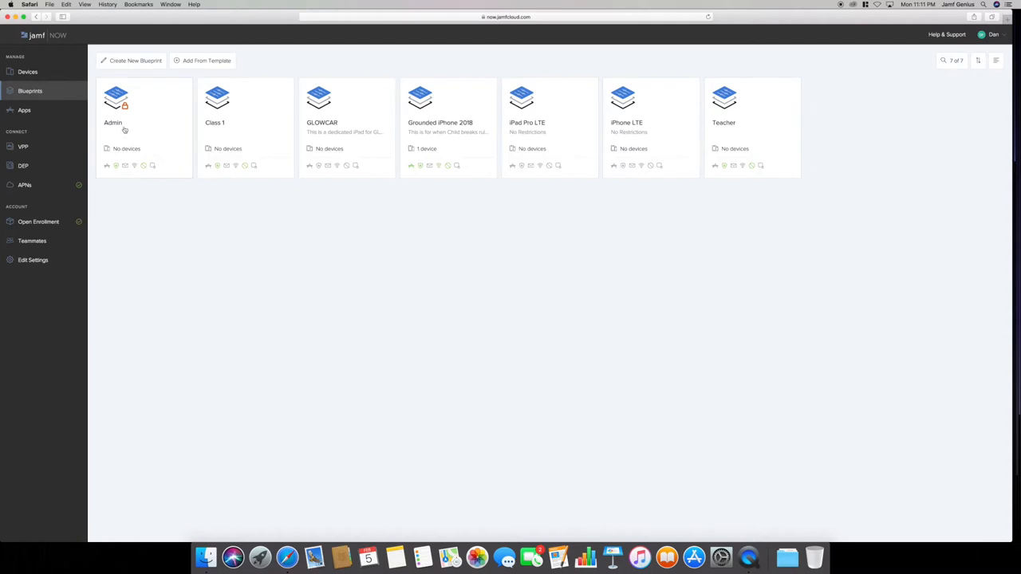
mouse_move(147, 134)
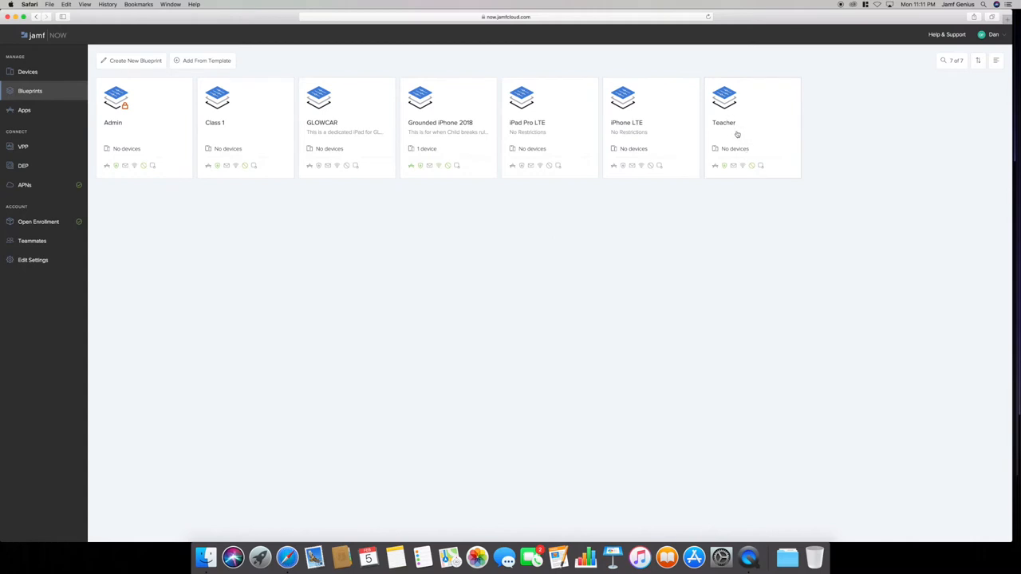
mouse_move(530, 140)
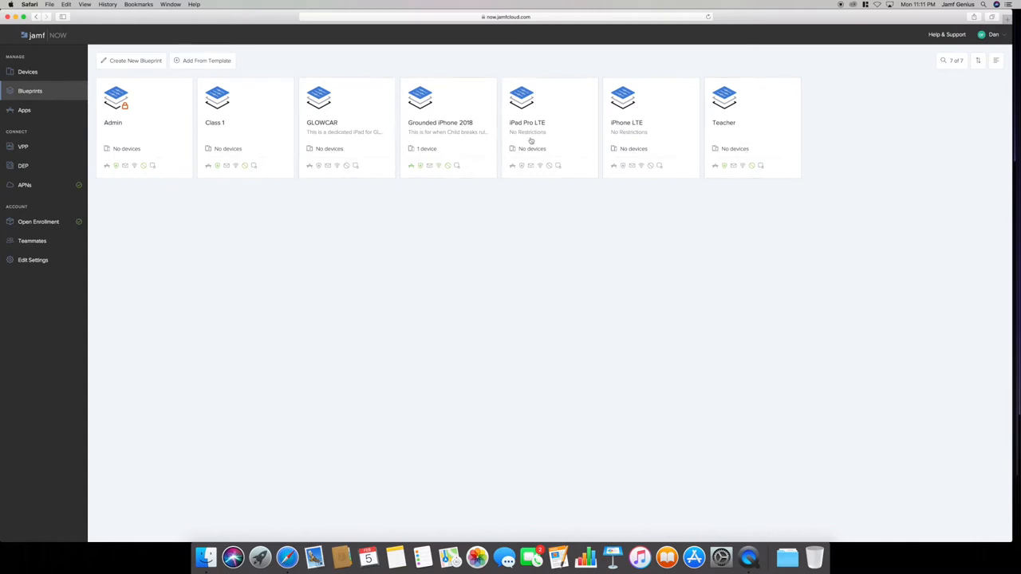
mouse_move(367, 134)
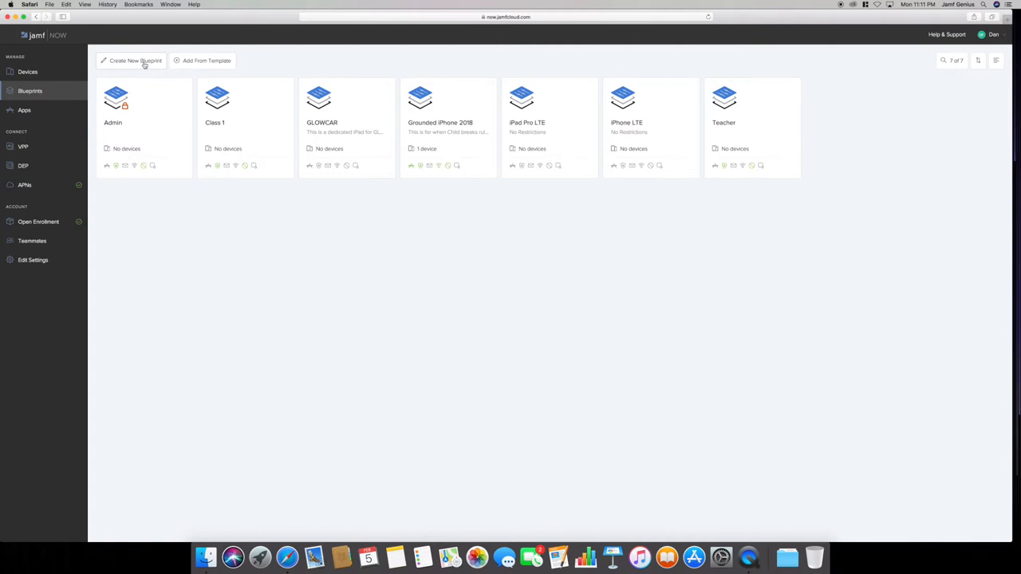
mouse_move(555, 137)
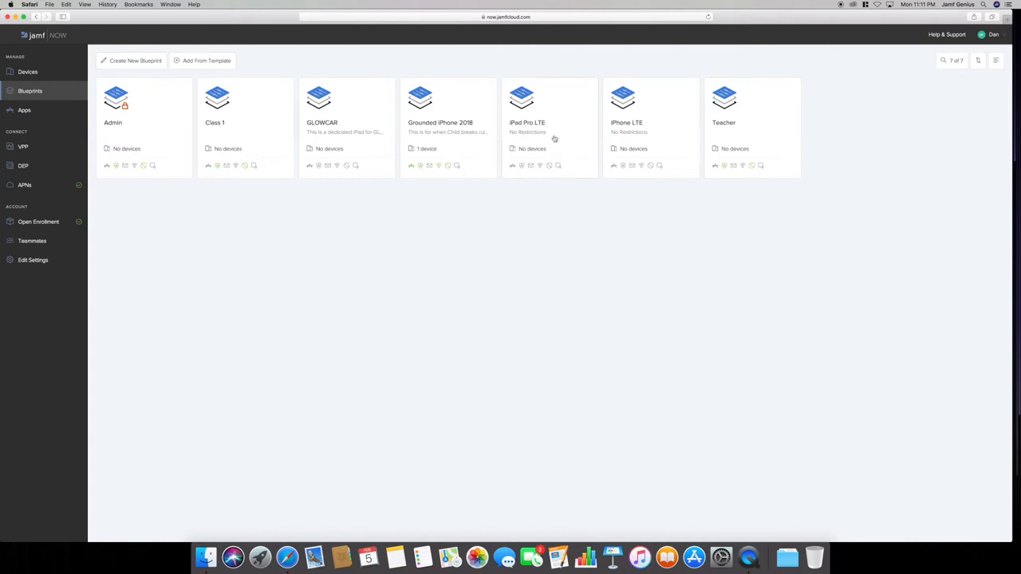
mouse_move(654, 120)
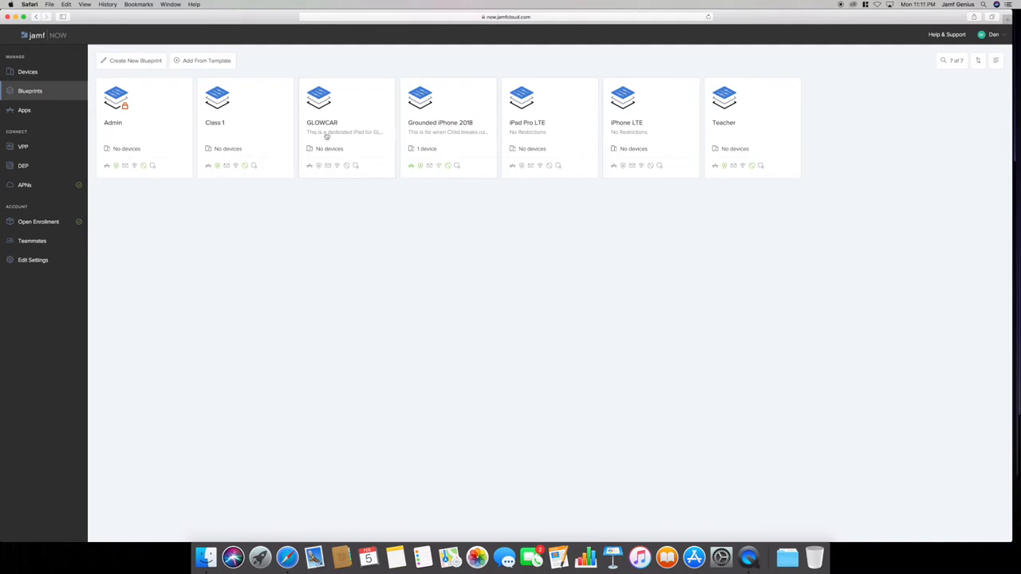
mouse_move(619, 137)
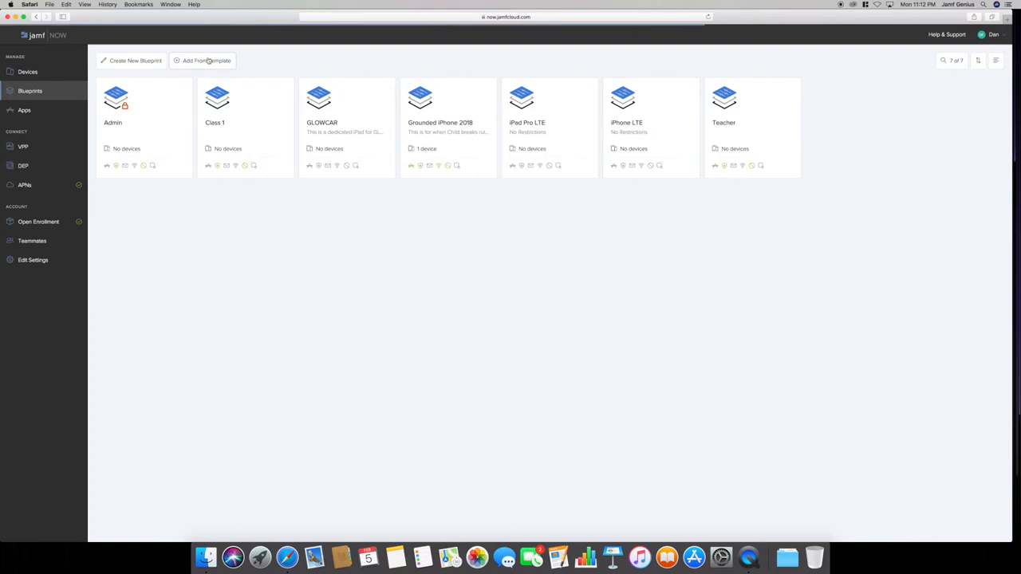
- Show the Blueprint Recommendations templates for Education Higher Ed
left_click(207, 61)
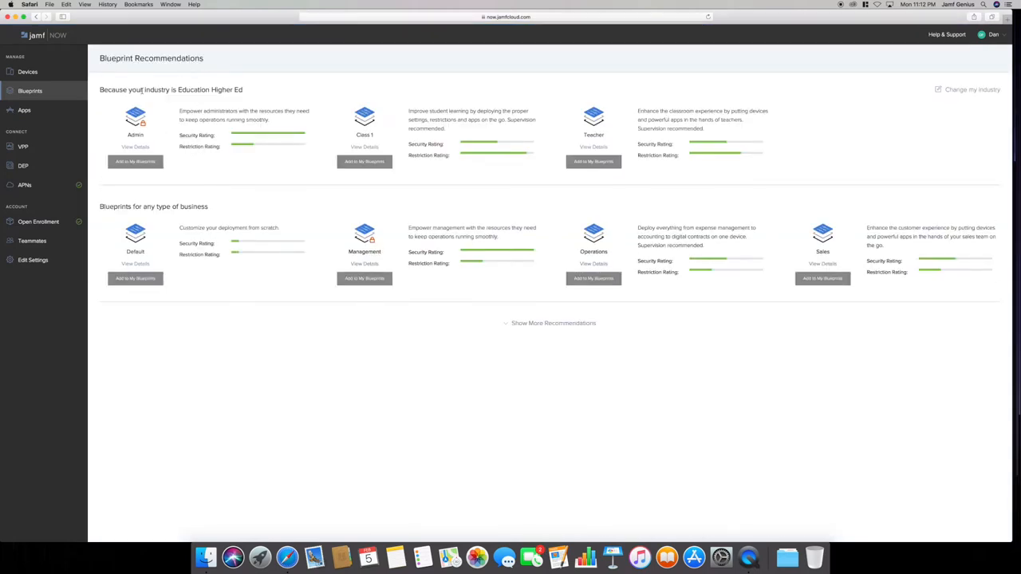
mouse_move(247, 94)
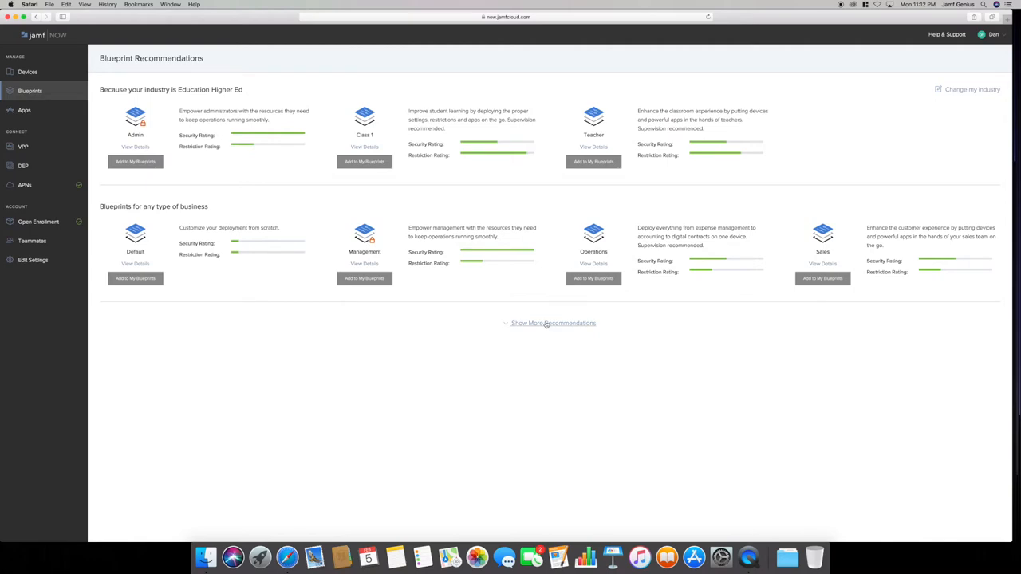
left_click(552, 322)
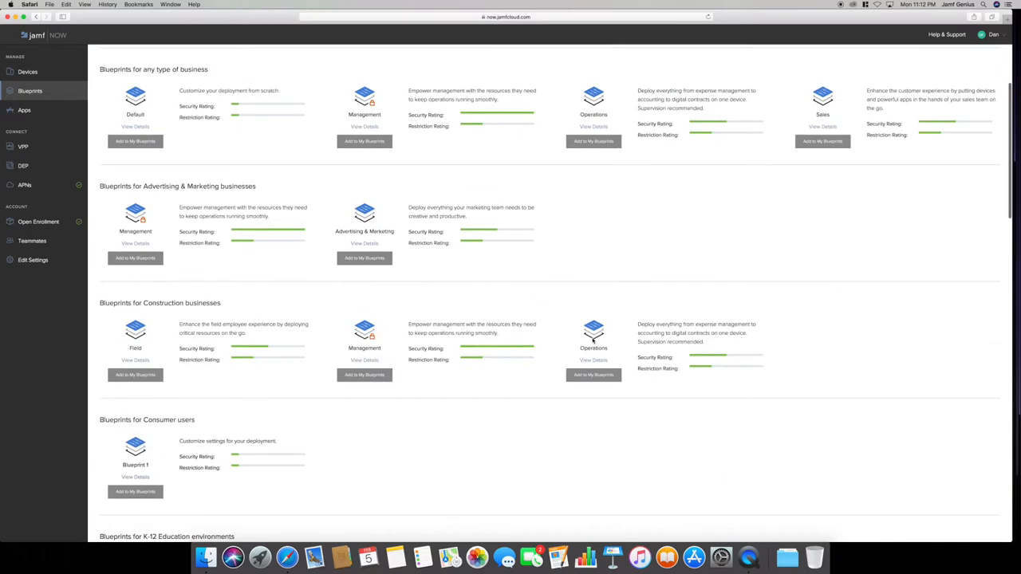
scroll("down", 3)
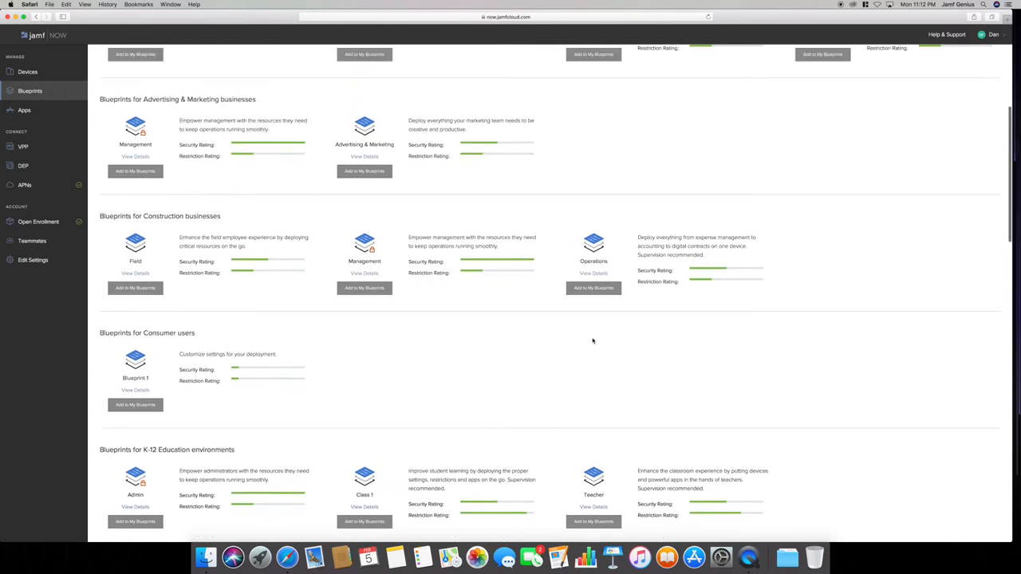
scroll("down", 3)
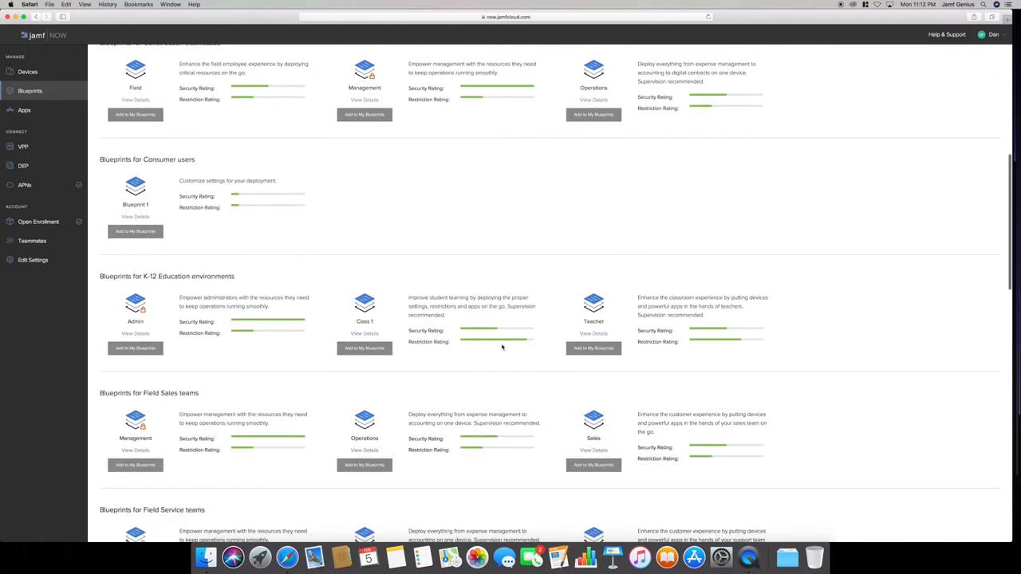
scroll("down", 3)
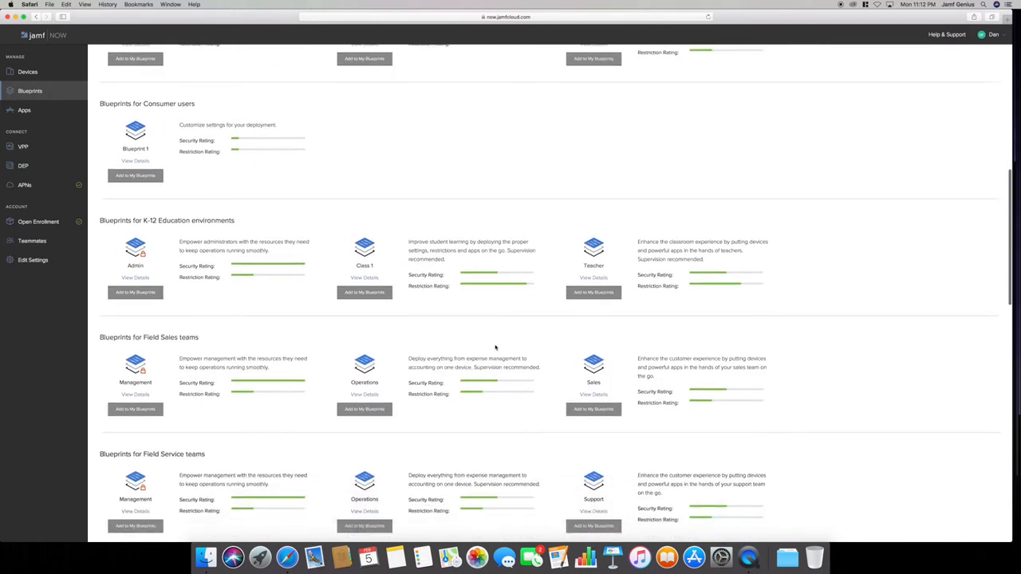
scroll("down", 3)
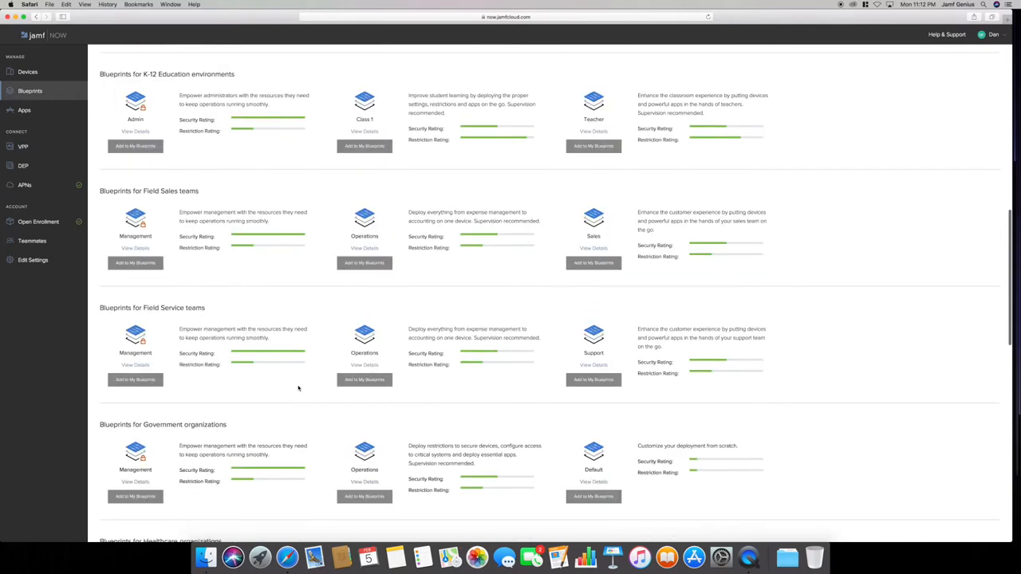
scroll("down", 3)
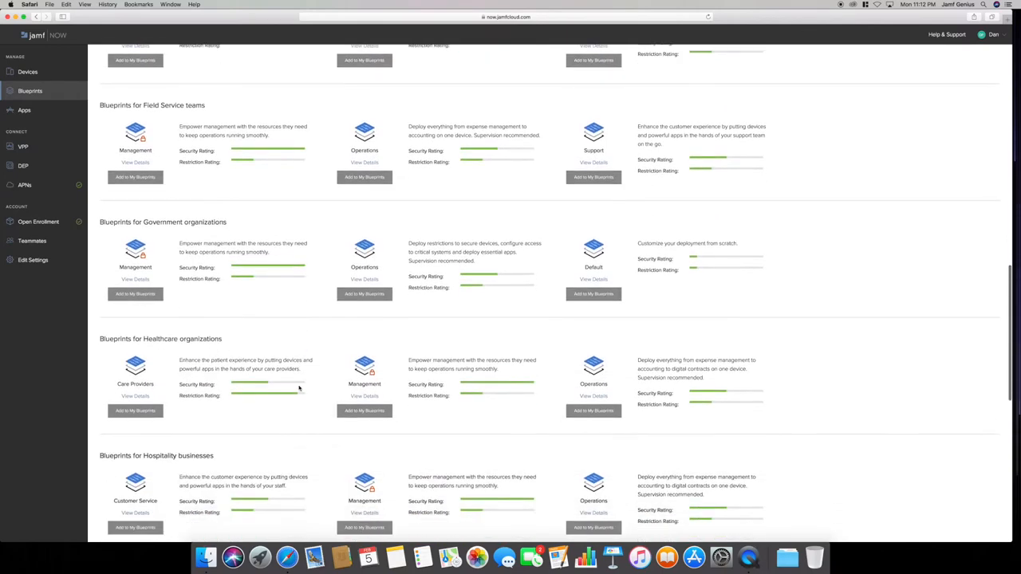
scroll("down", 3)
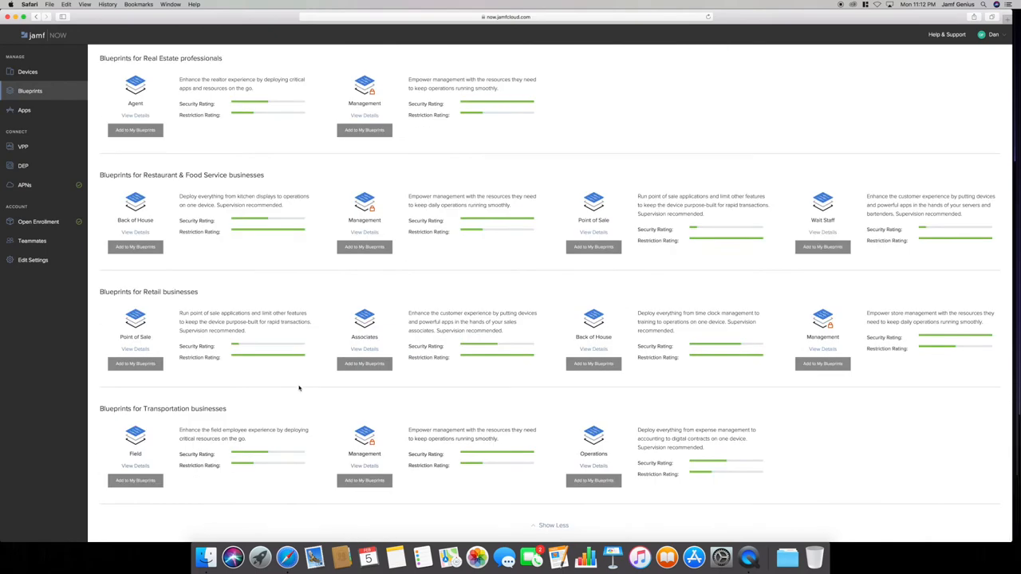
scroll("up", 3)
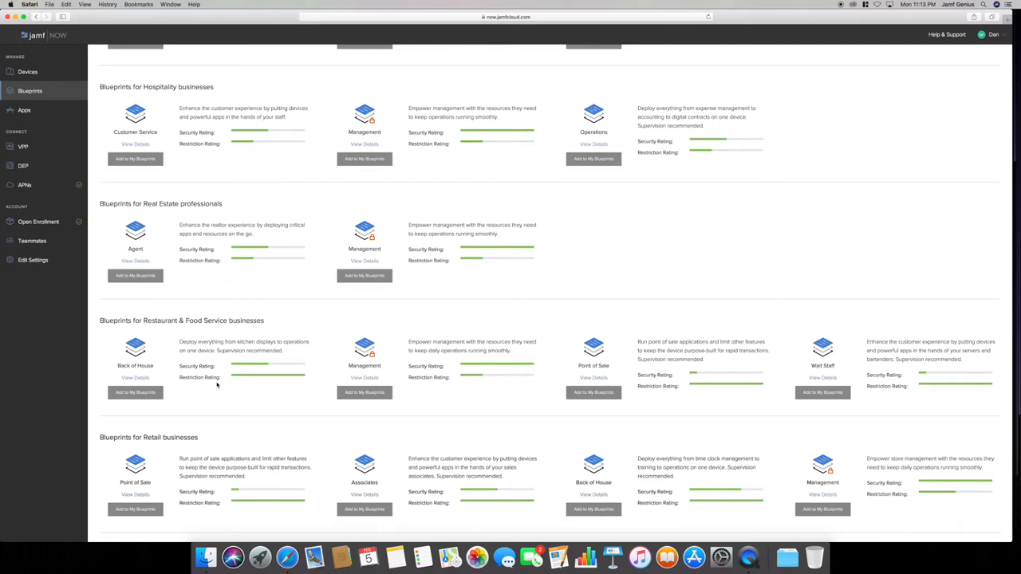
scroll("up", 3)
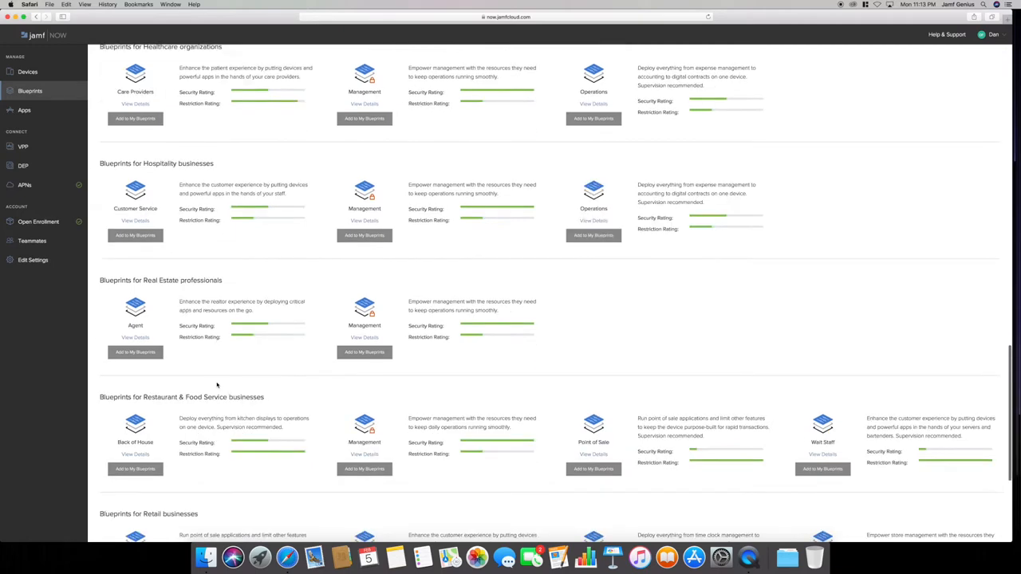
scroll("up", 3)
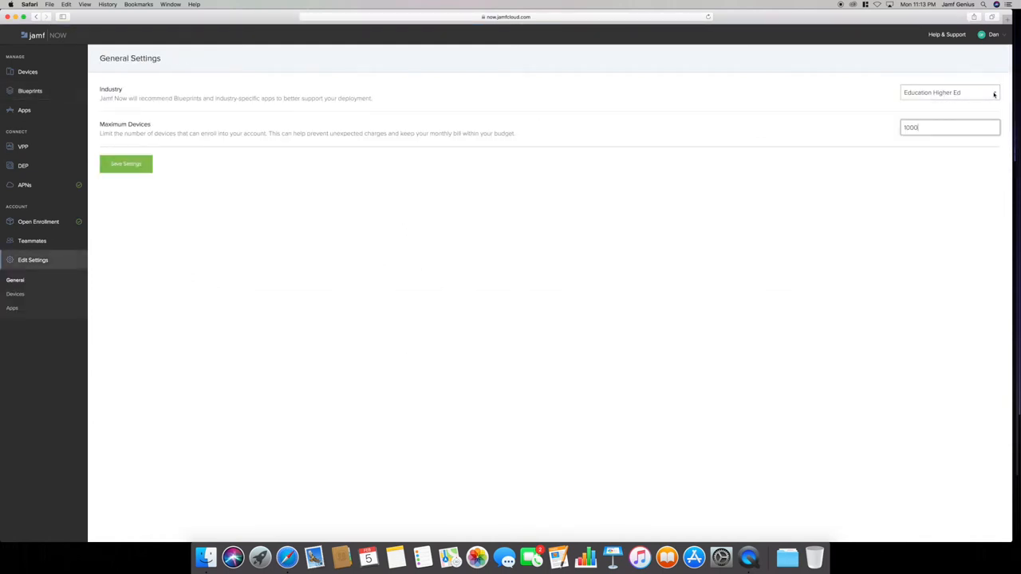
- Review the Industry choices and keep Education Higher Ed unchanged
left_click(950, 91)
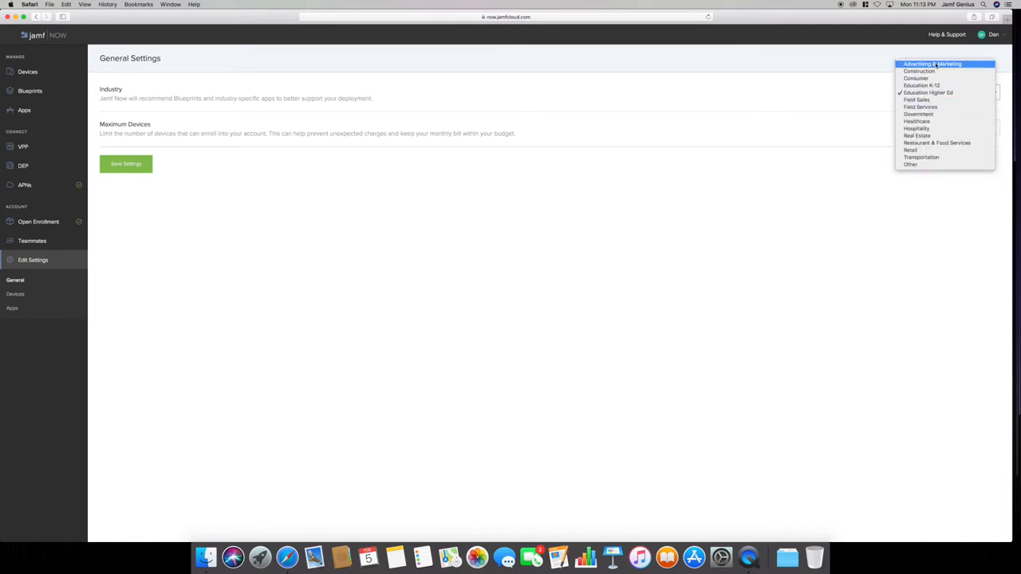
mouse_move(917, 98)
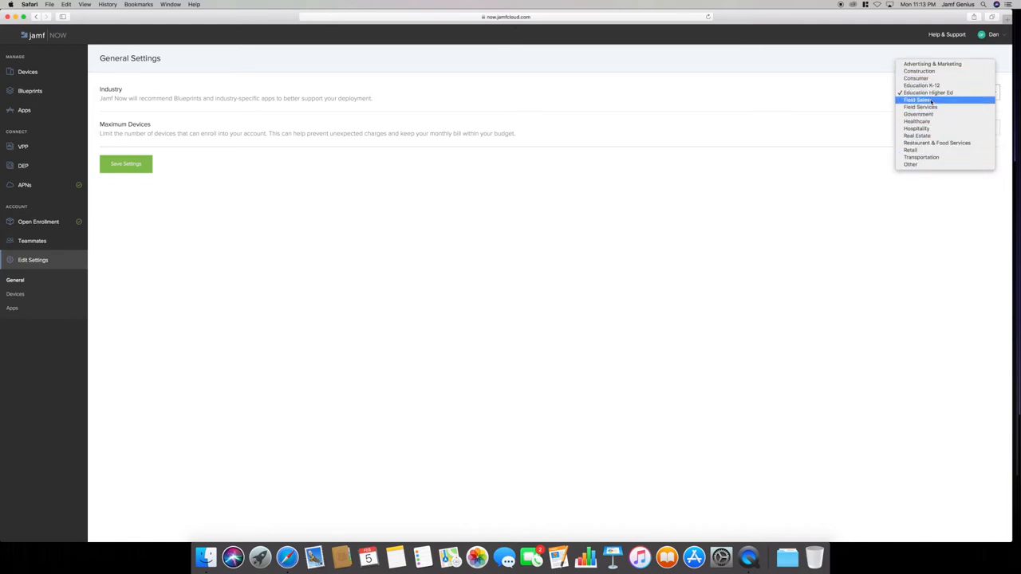
left_click(928, 93)
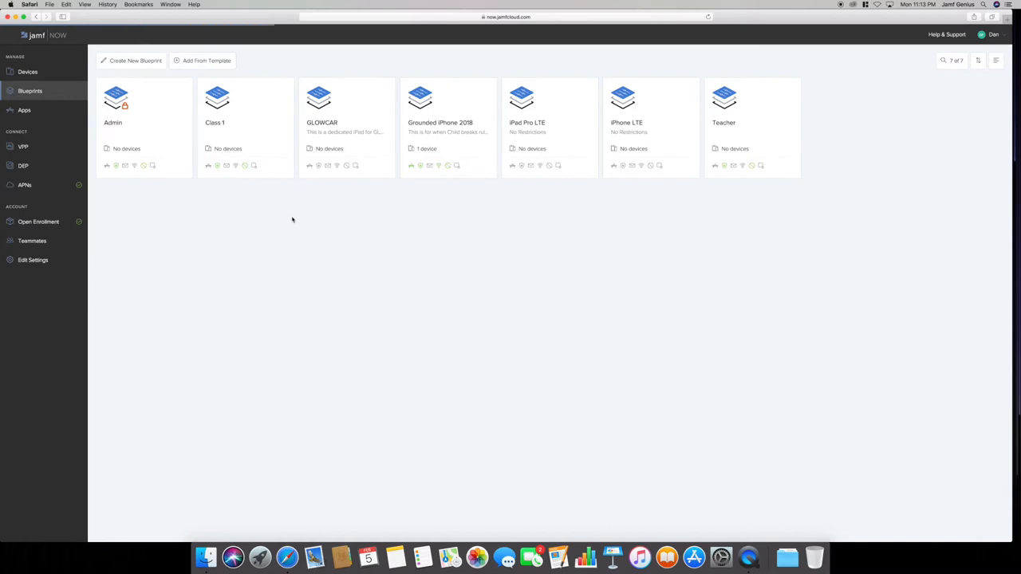
left_click(207, 60)
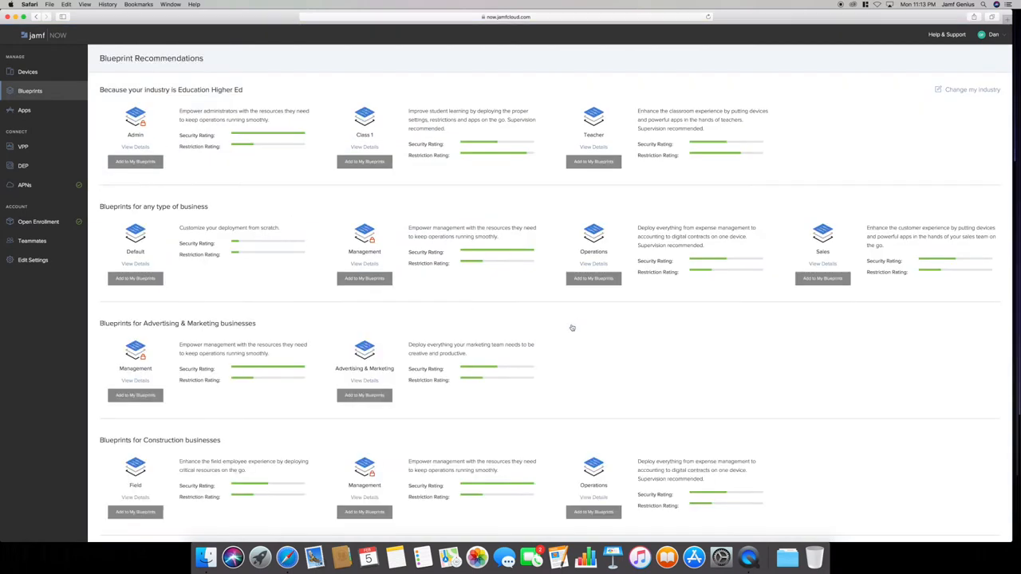
mouse_move(967, 100)
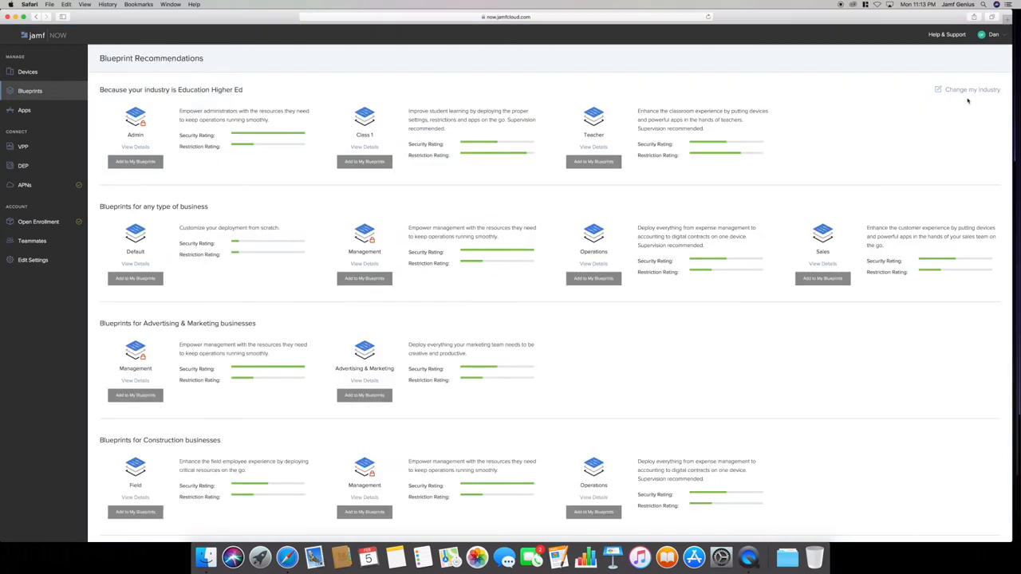
scroll("down", 3)
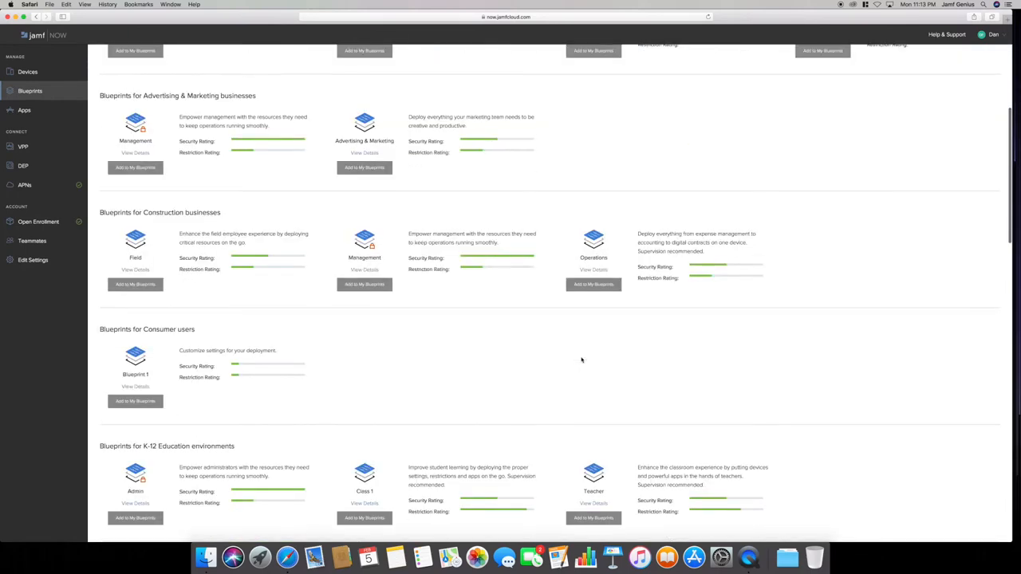
scroll("down", 3)
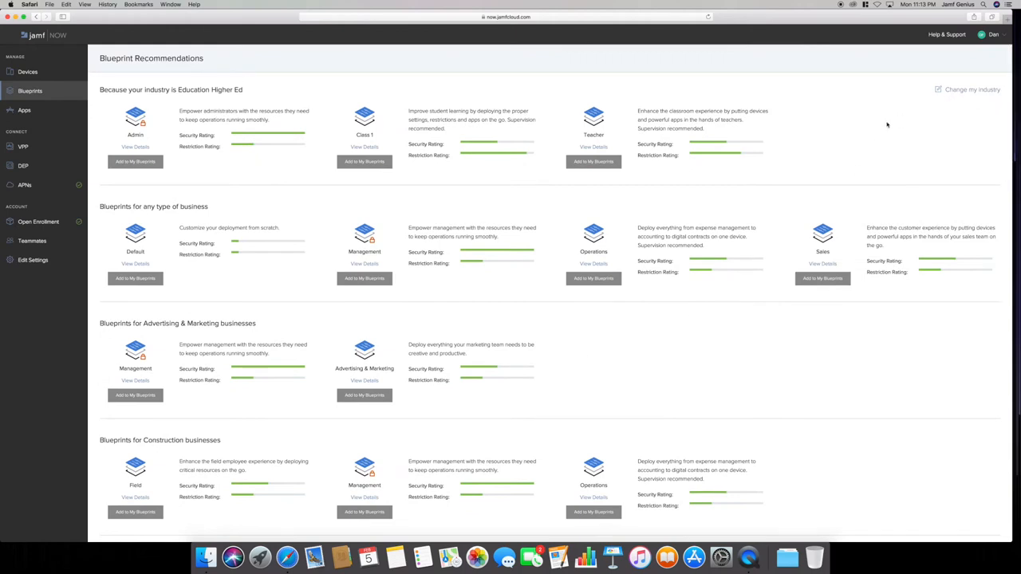
mouse_move(525, 330)
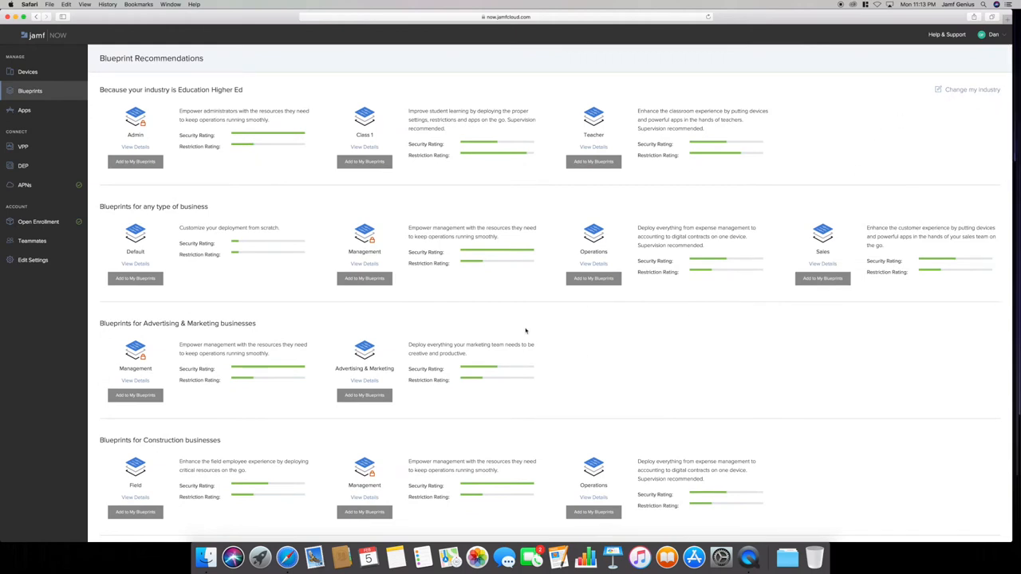
mouse_move(515, 342)
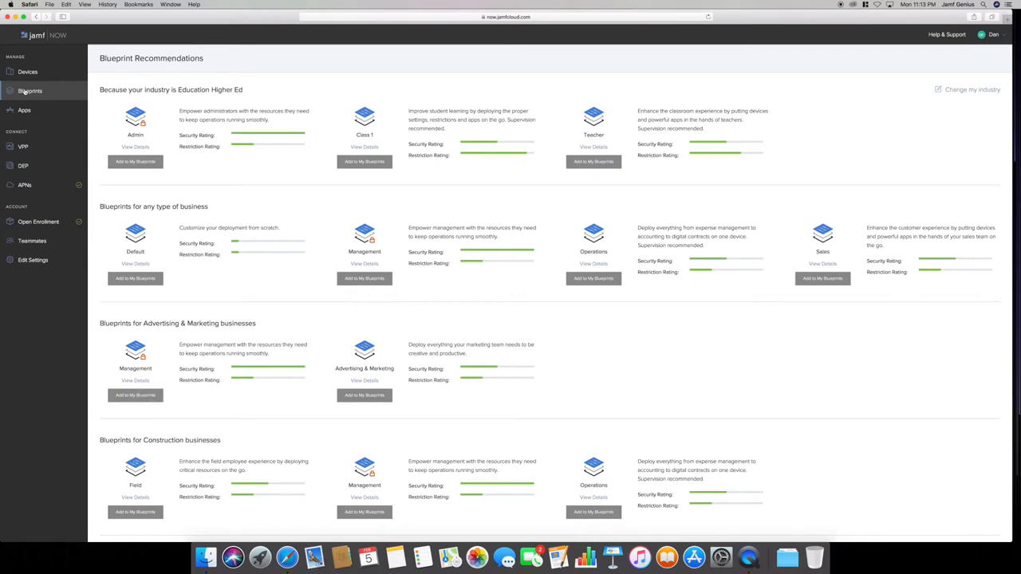
left_click(29, 89)
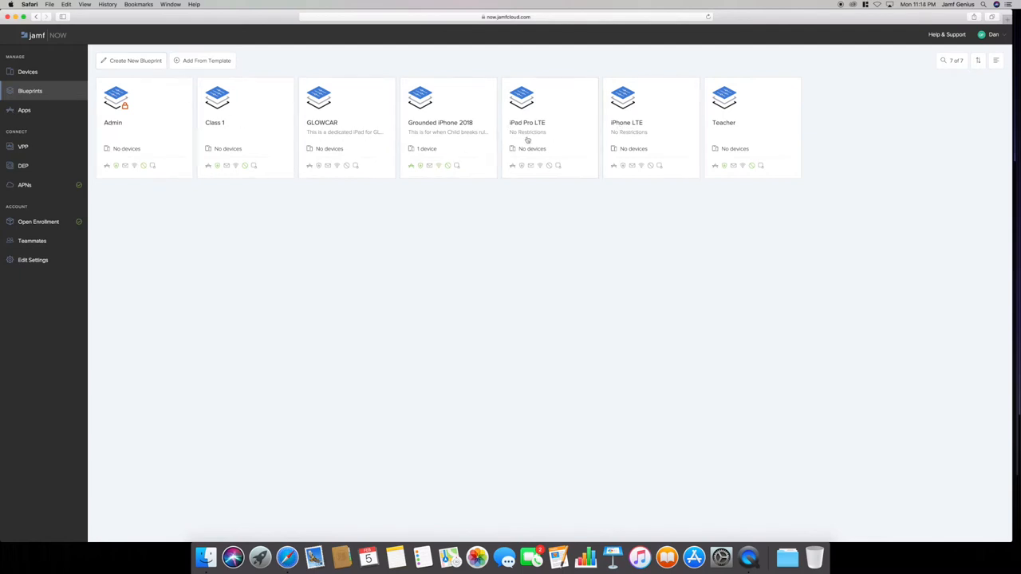
mouse_move(519, 140)
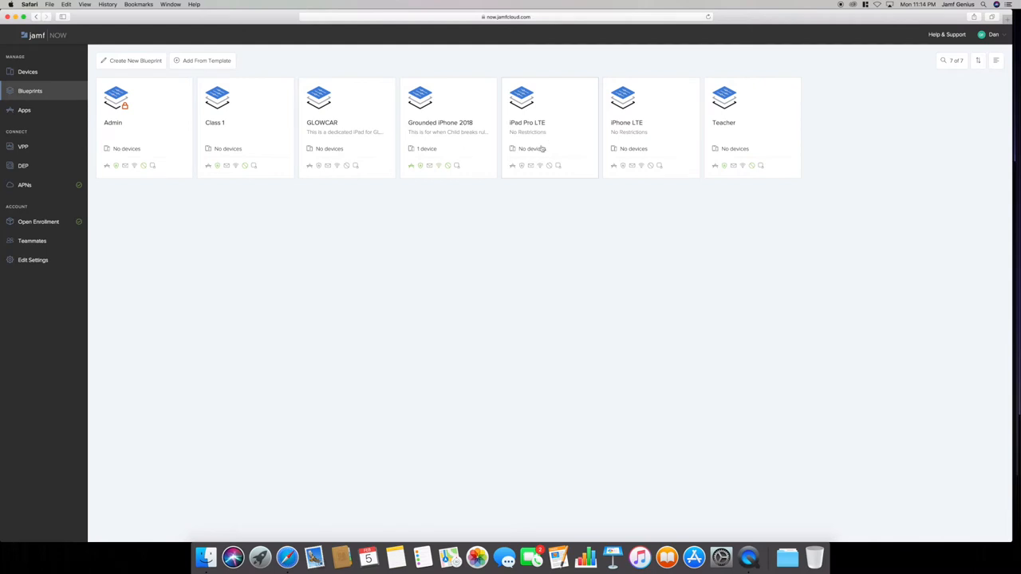
mouse_move(635, 140)
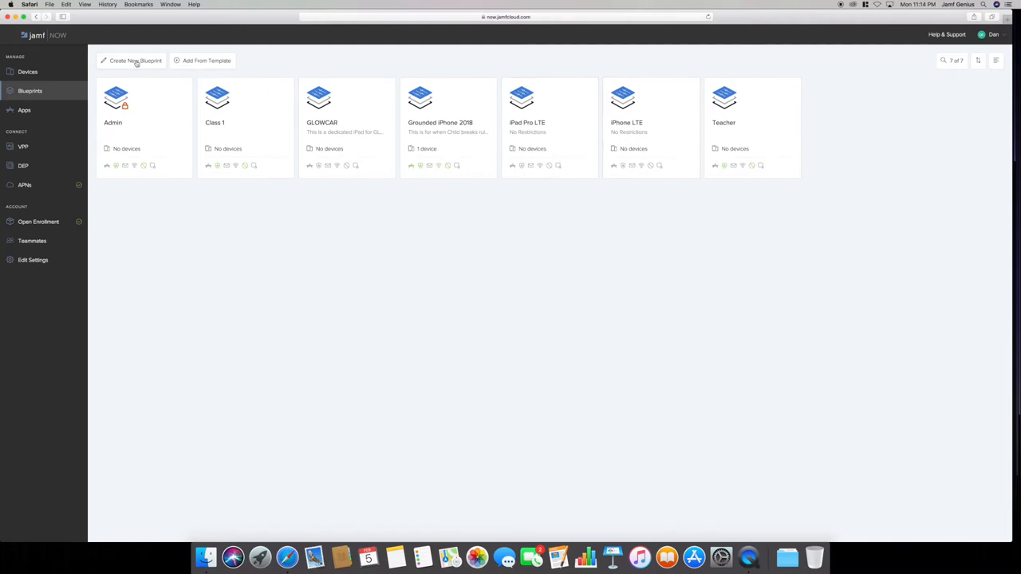
- Start a new blueprint and name it 'iPad Pro 12.9" LTE'
left_click(136, 60)
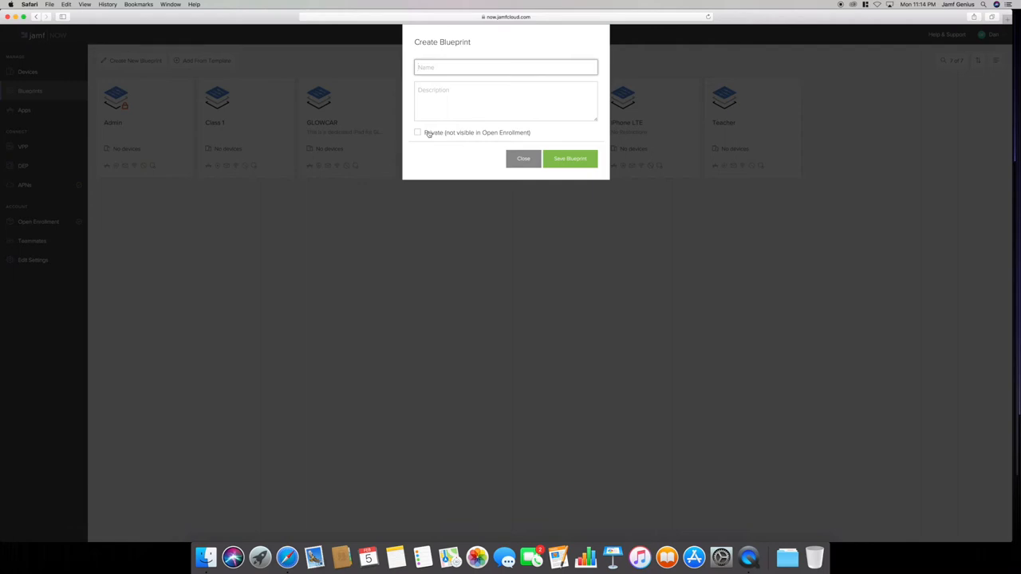
type("IpHON")
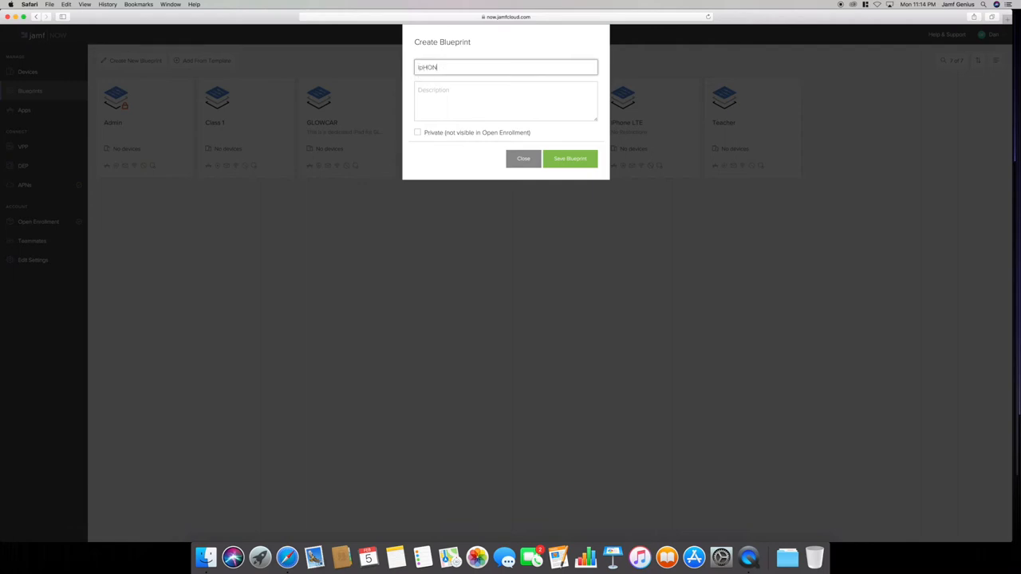
type("iPad")
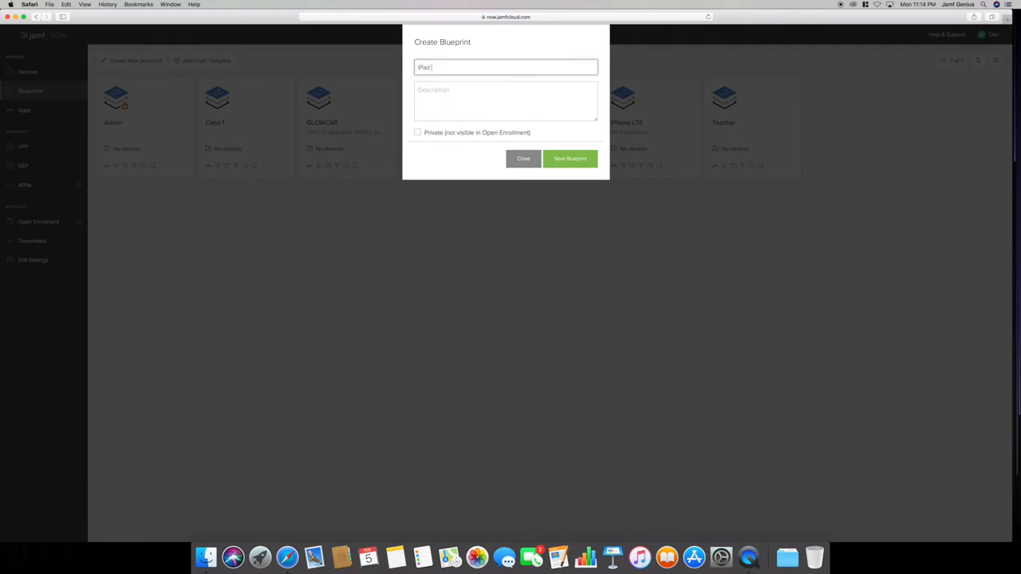
type("Pro")
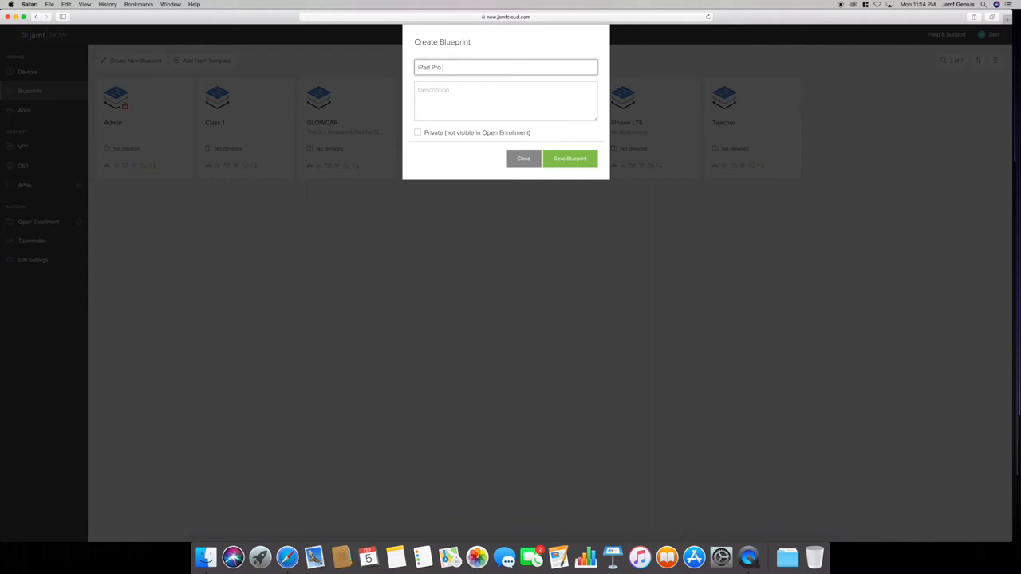
type("12.9\" LTE")
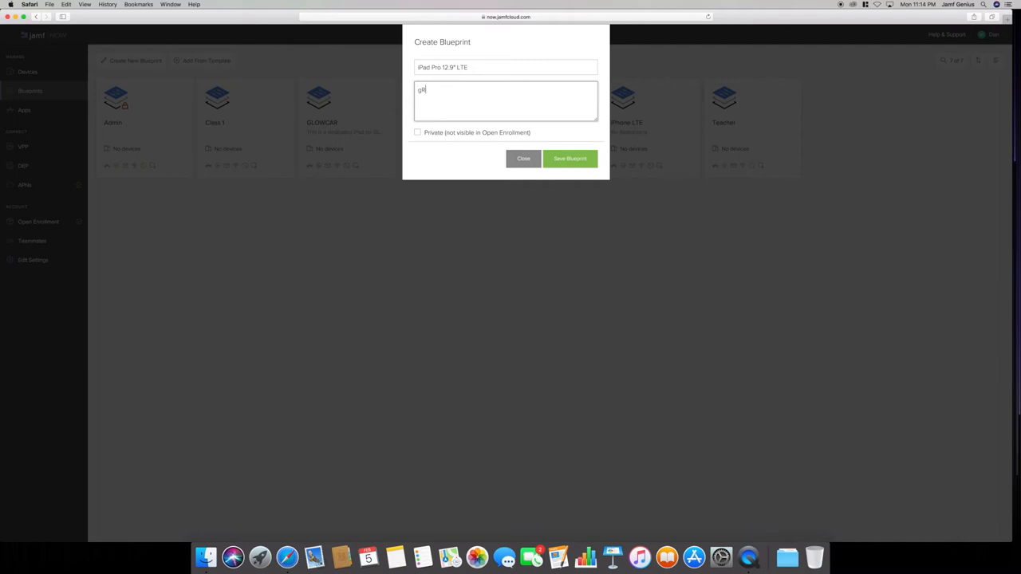
- Enter the description 'DESCRIPTION NOTE' and save the blueprint
key("backspace")
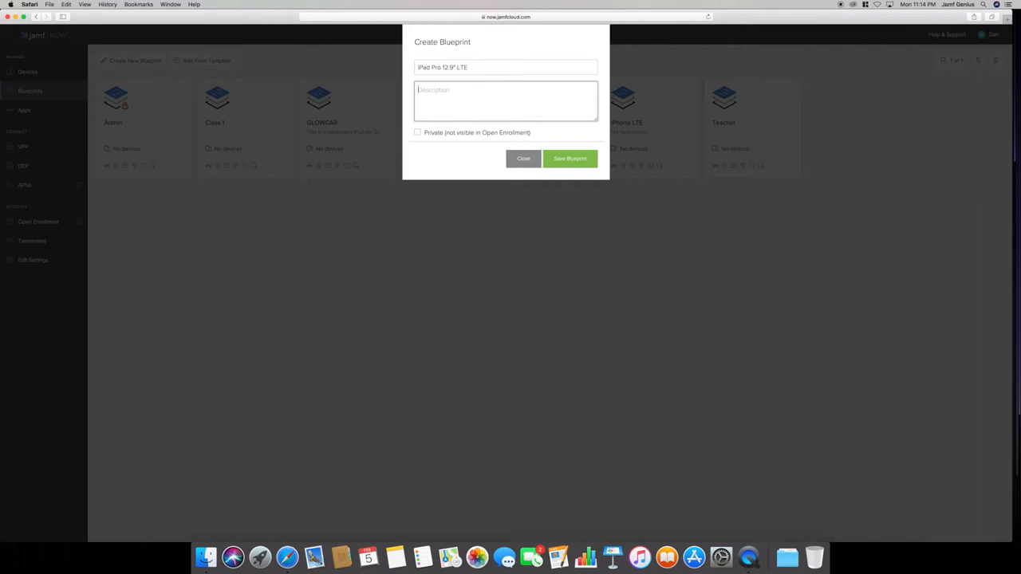
type("DESCRIP")
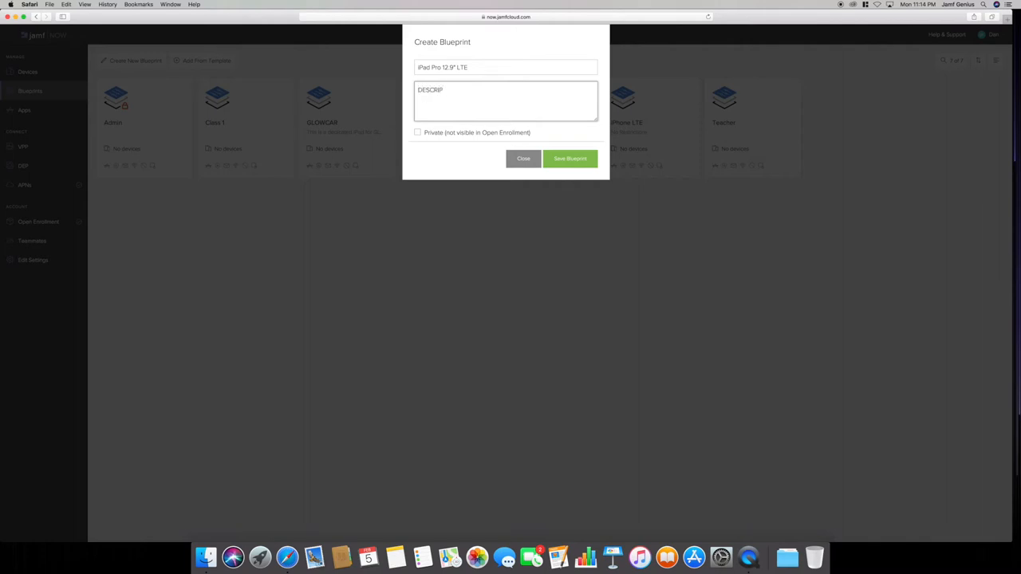
type("TION")
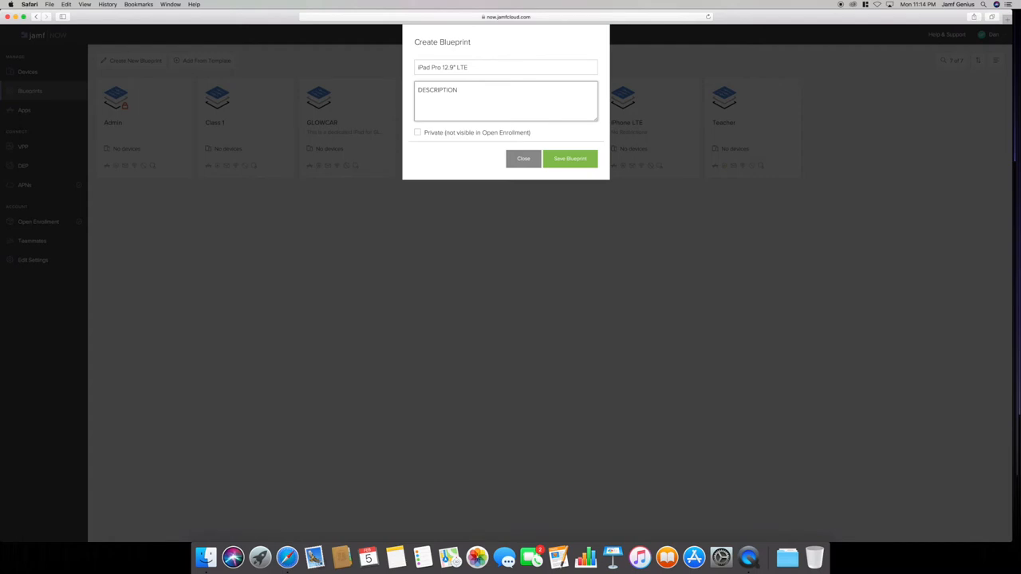
type("NOTE")
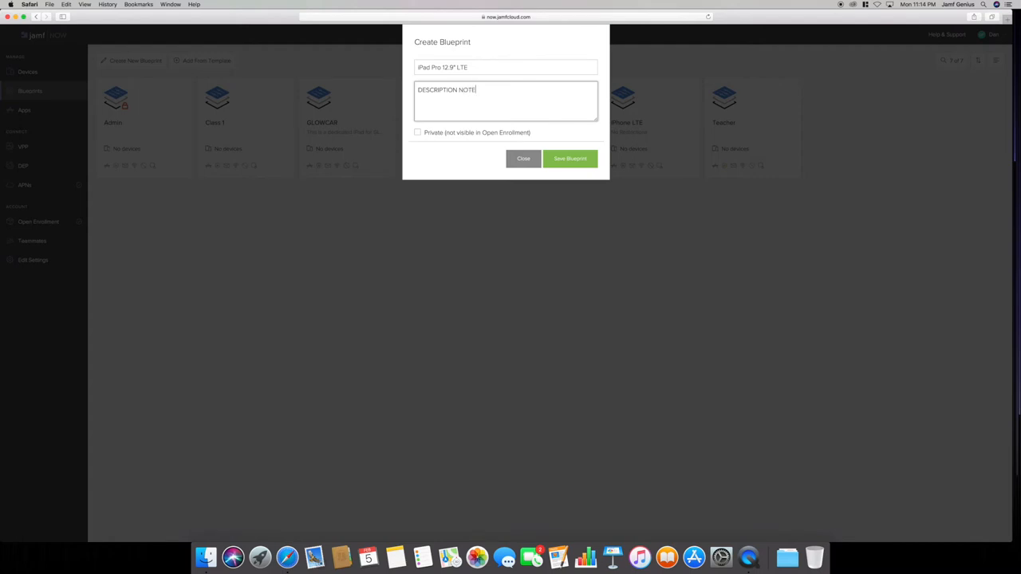
mouse_move(433, 137)
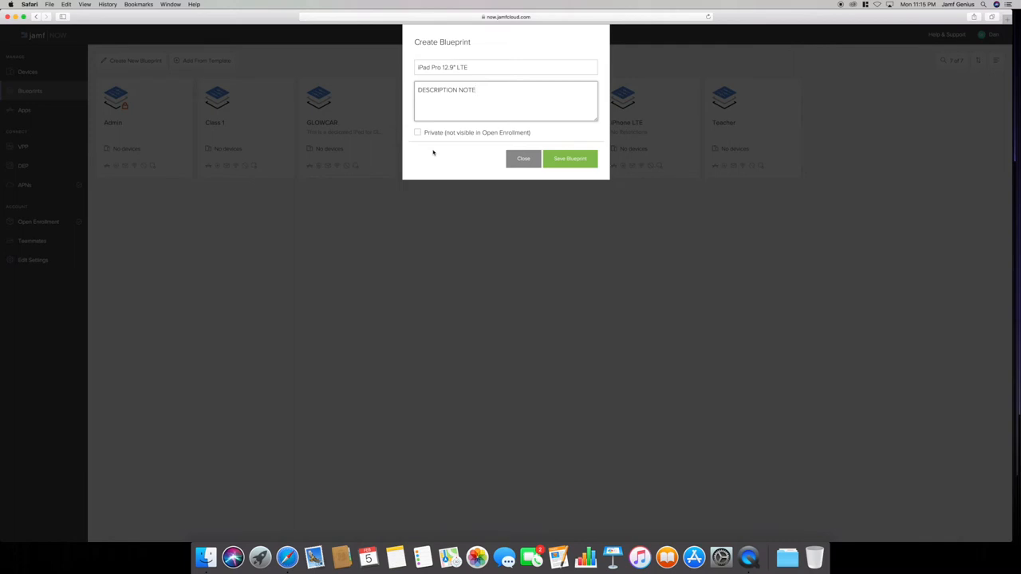
left_click(571, 158)
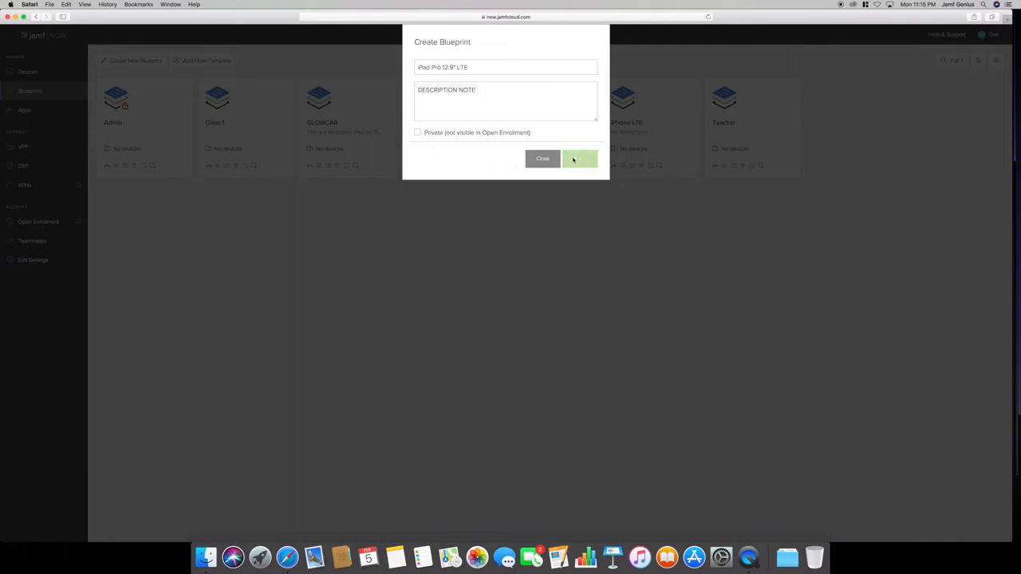
- Show the Apps section of the iPad Pro 12.9" LTE blueprint, with no apps yet
left_click(577, 158)
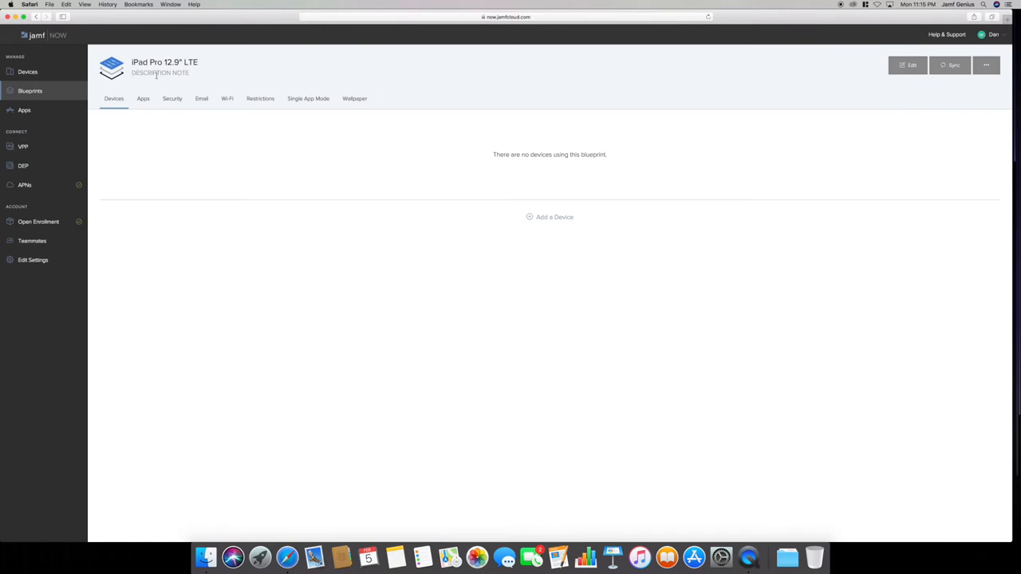
mouse_move(223, 77)
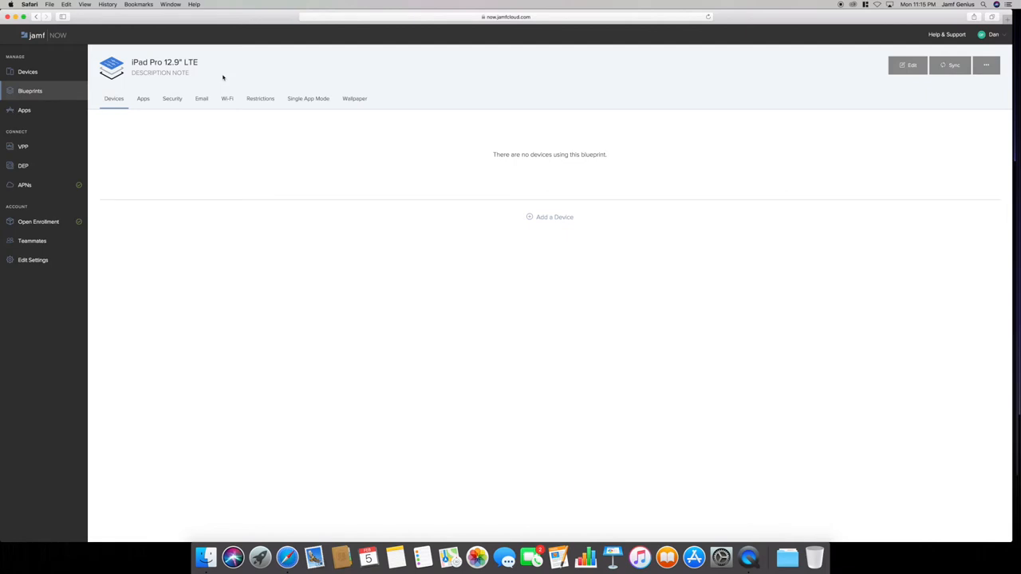
mouse_move(191, 73)
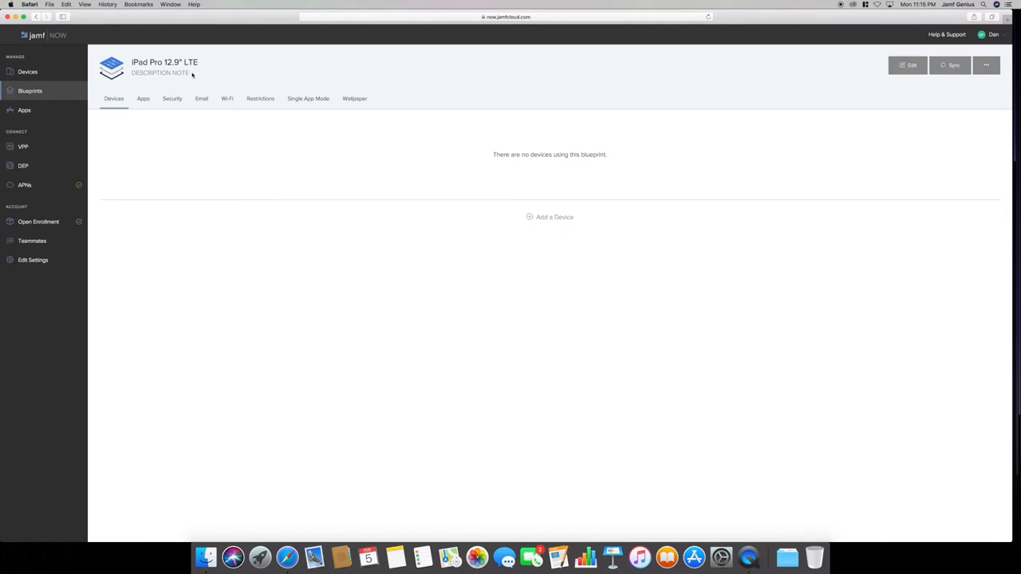
mouse_move(160, 111)
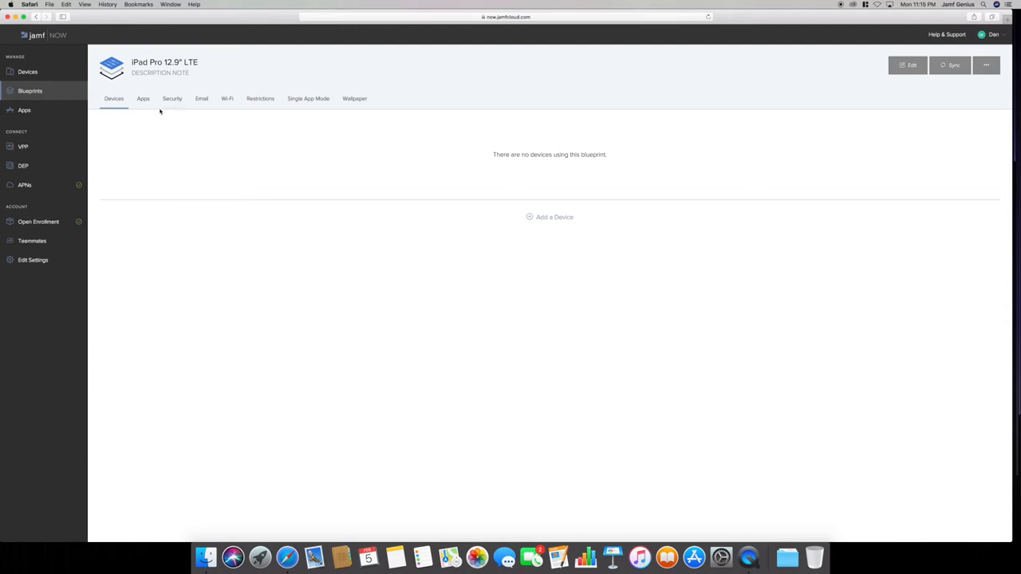
mouse_move(520, 167)
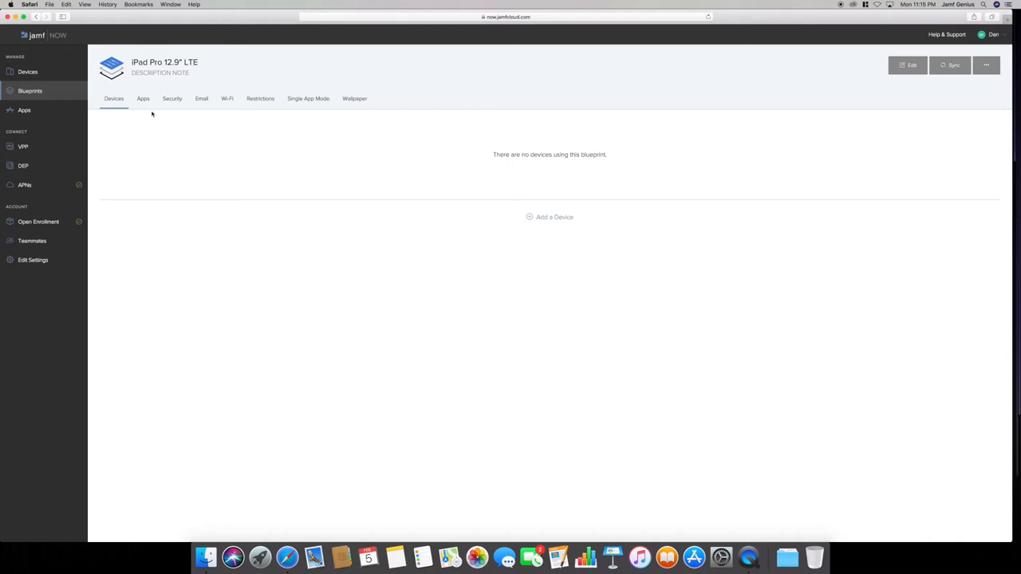
left_click(144, 99)
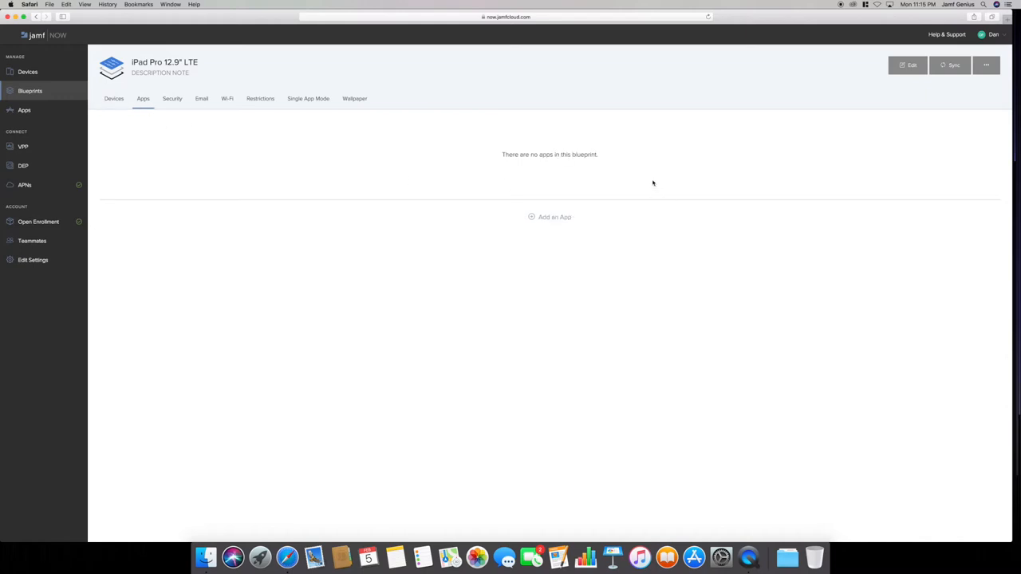
mouse_move(546, 227)
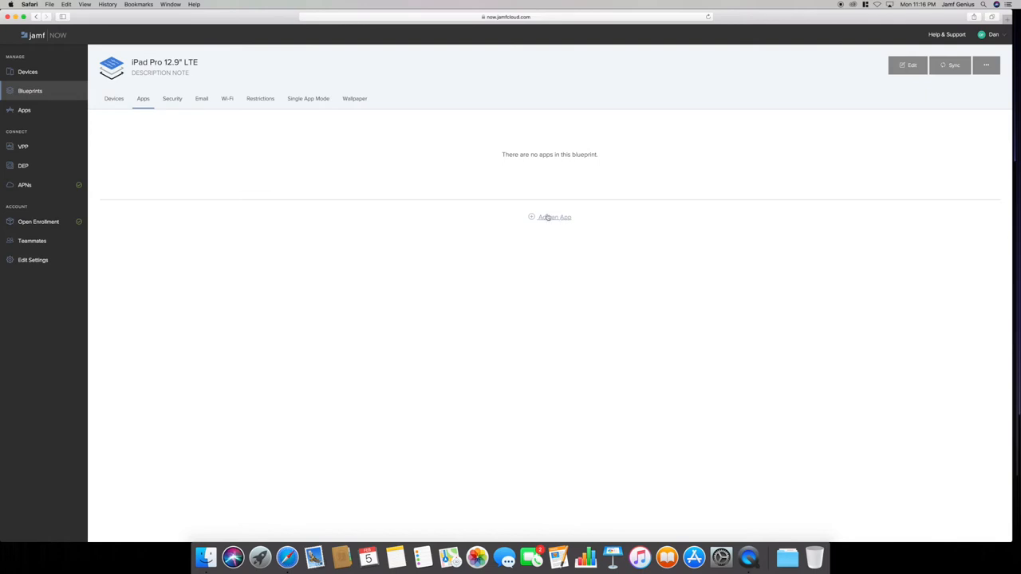
- Show the blueprint's Security settings with passcode and FileVault 2 still off
left_click(172, 99)
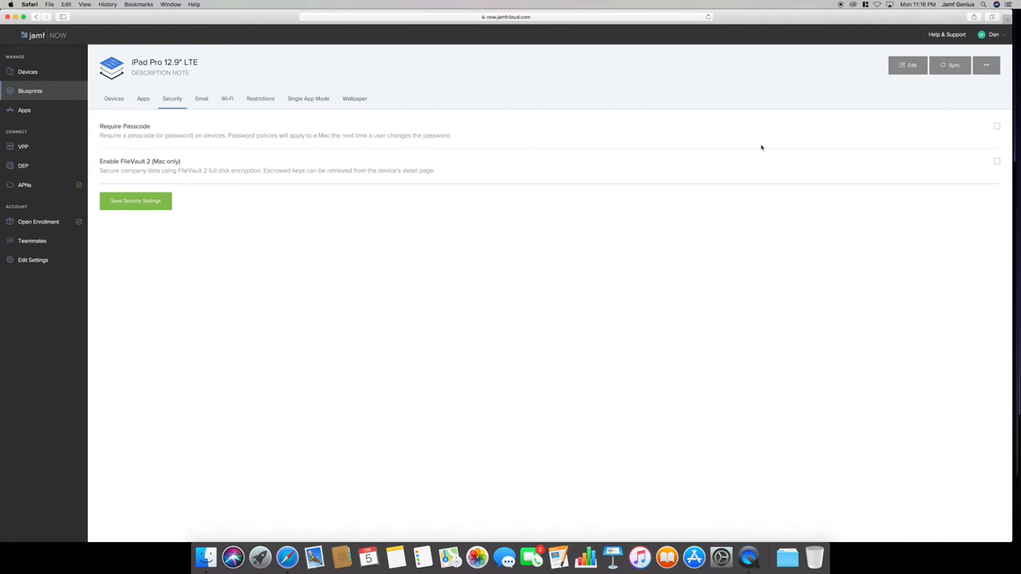
- Require a passcode with minimum length 16, leaving the grace period unchanged
left_click(996, 128)
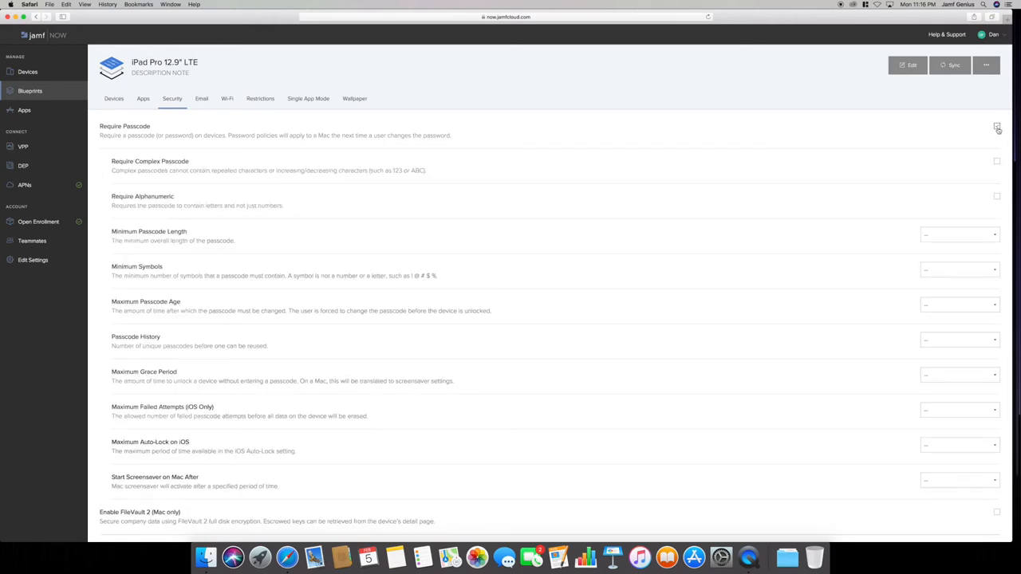
left_click(995, 126)
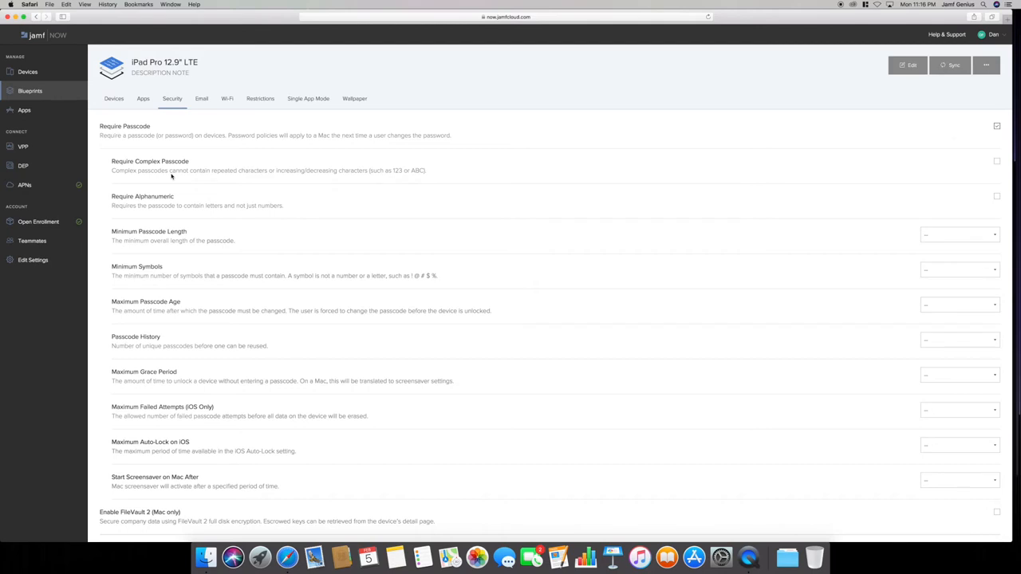
mouse_move(178, 214)
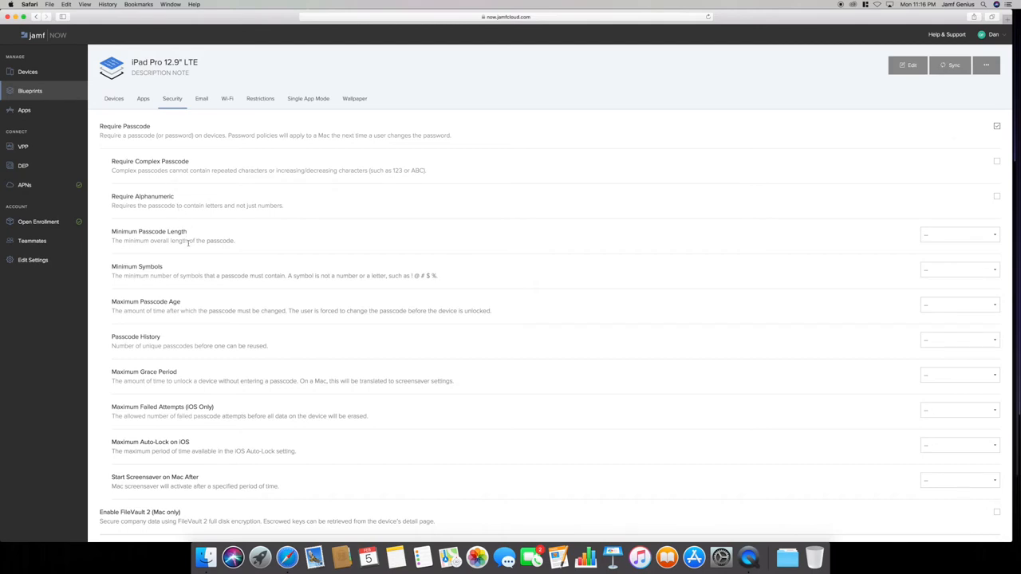
mouse_move(205, 287)
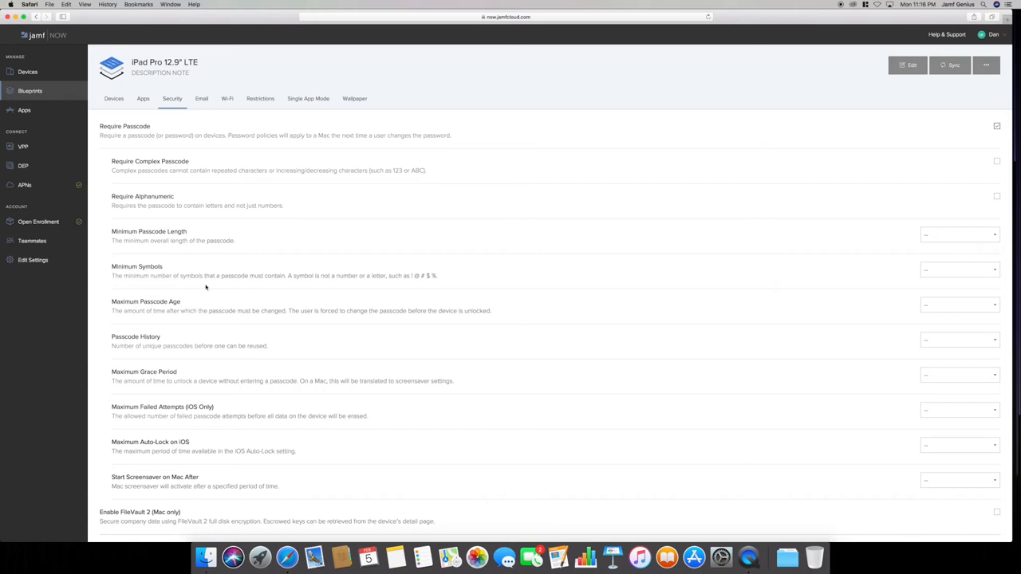
scroll("down", 3)
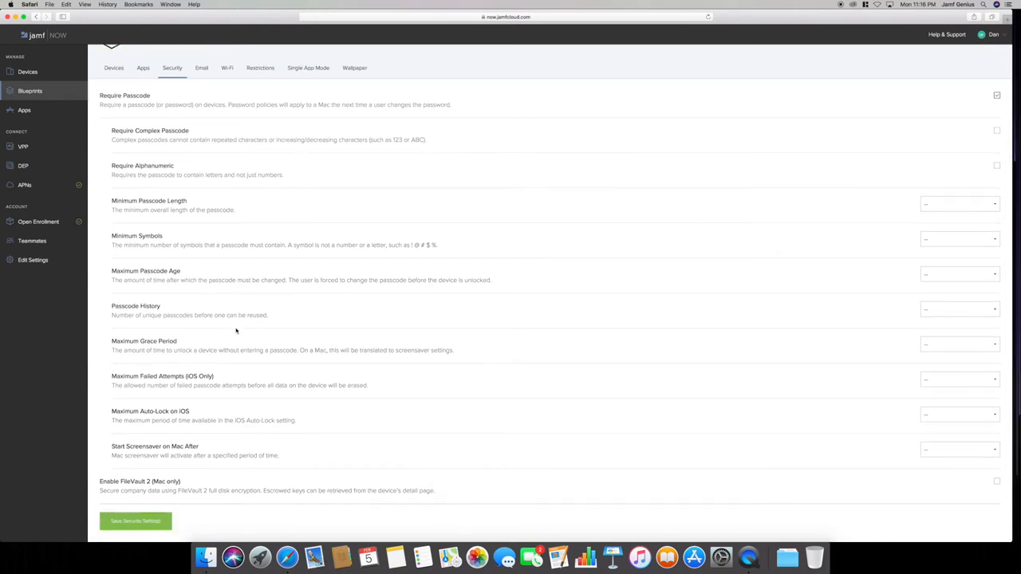
mouse_move(231, 384)
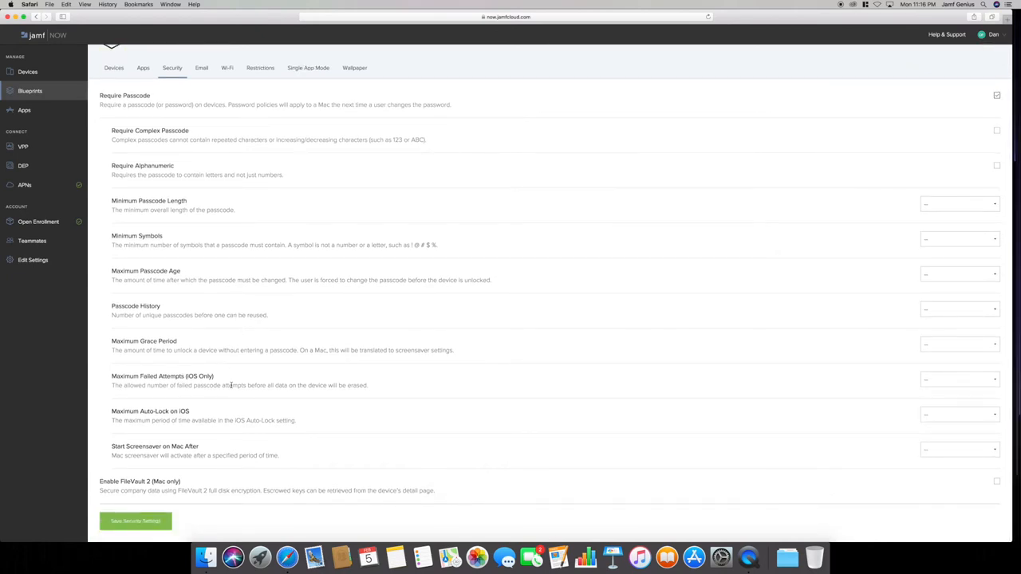
mouse_move(235, 488)
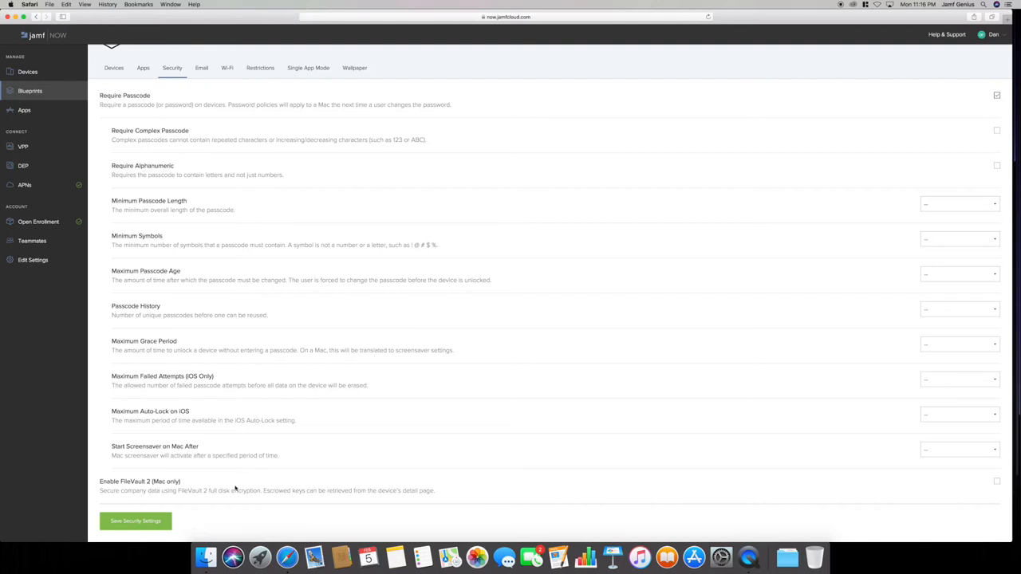
mouse_move(193, 485)
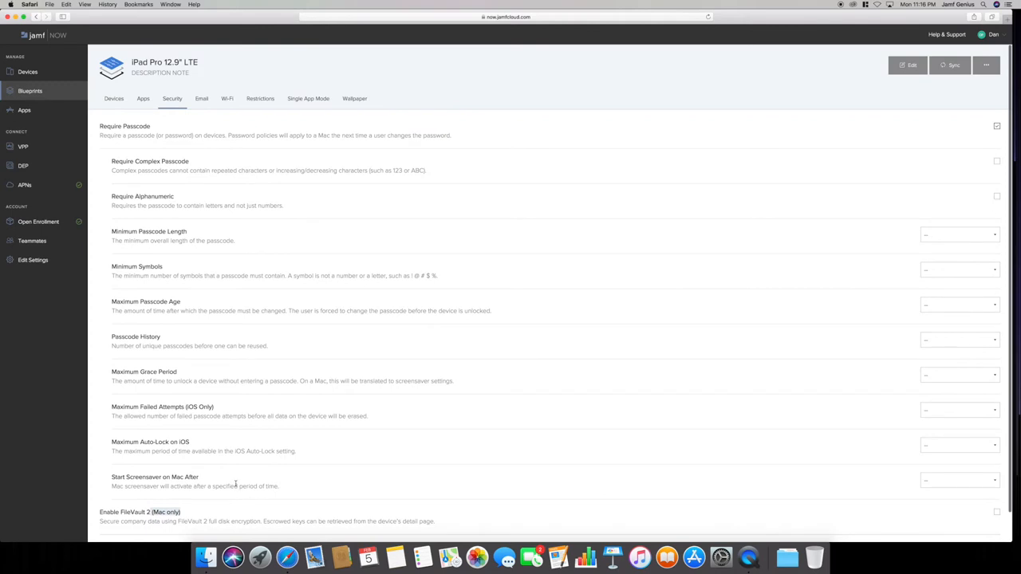
left_click(961, 375)
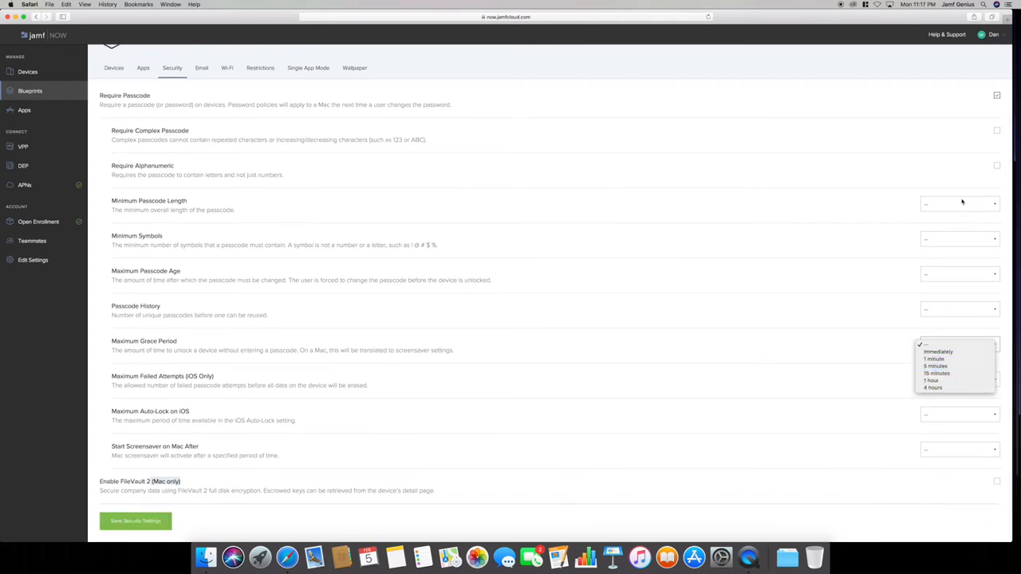
left_click(960, 204)
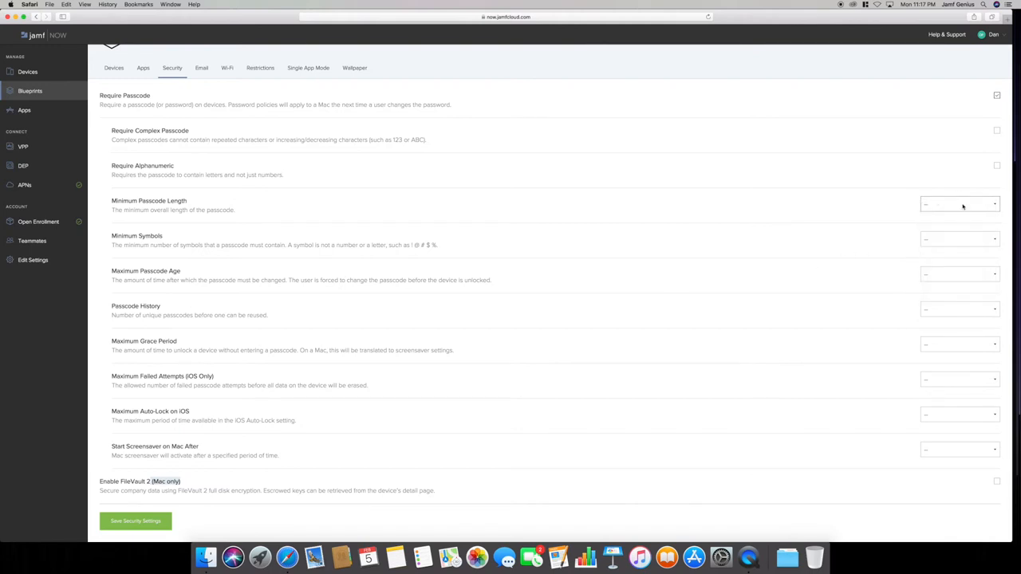
left_click(961, 204)
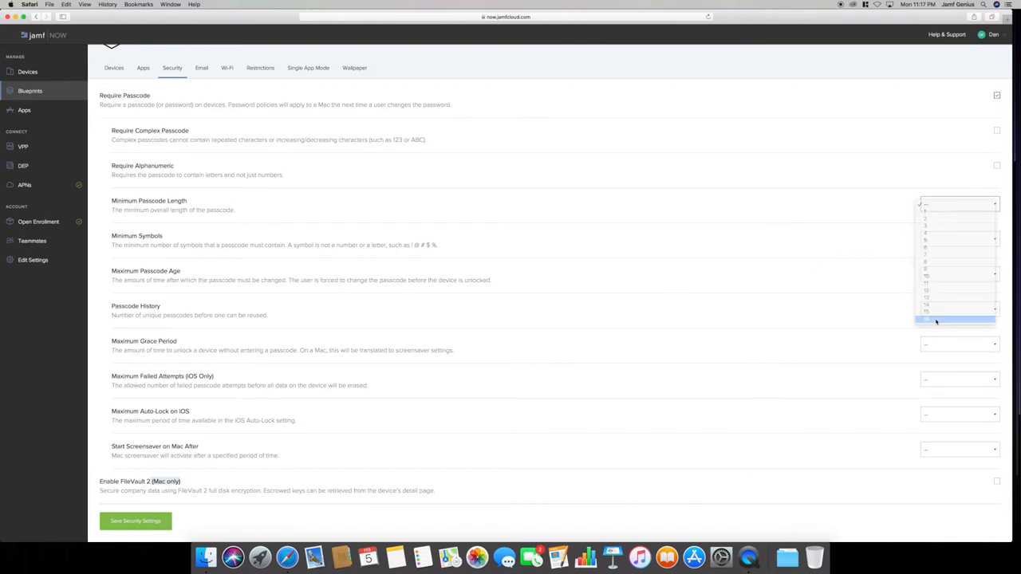
left_click(954, 319)
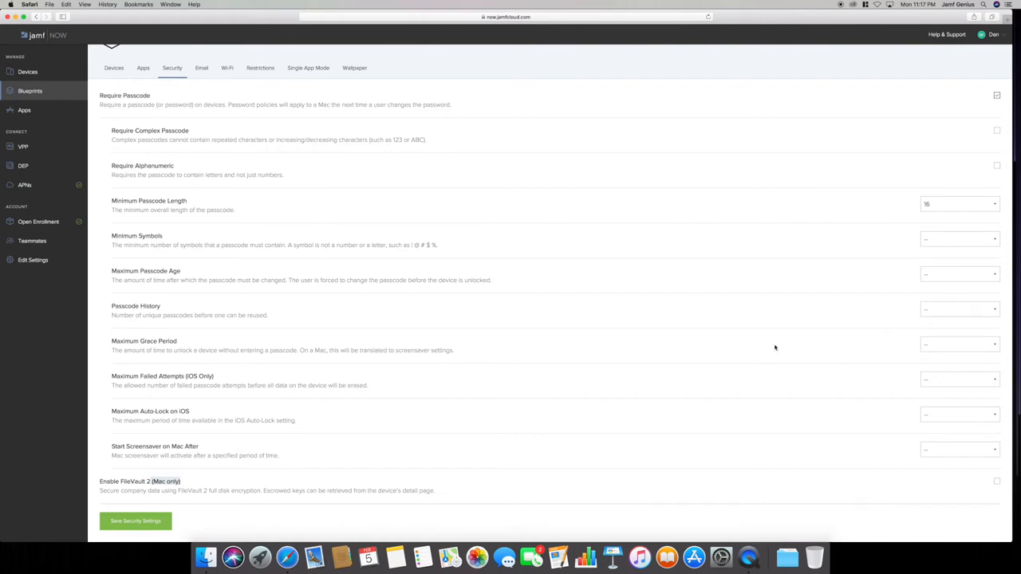
mouse_move(193, 520)
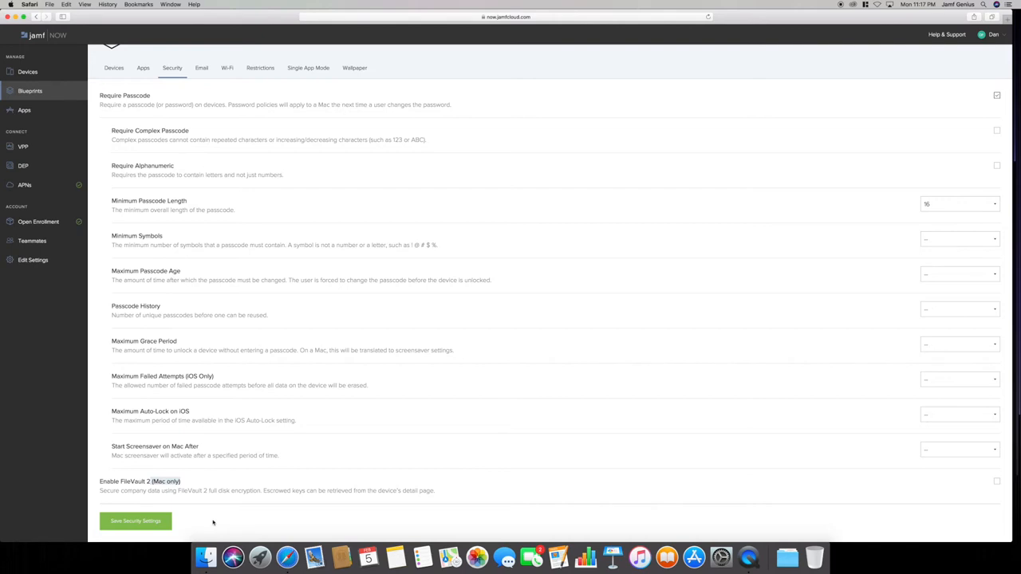
mouse_move(428, 509)
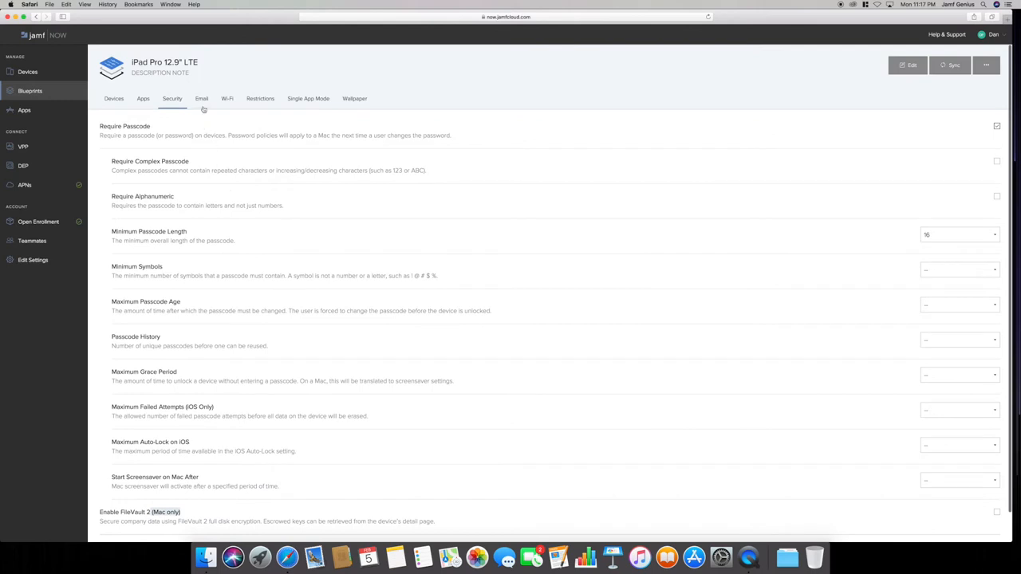
left_click(201, 99)
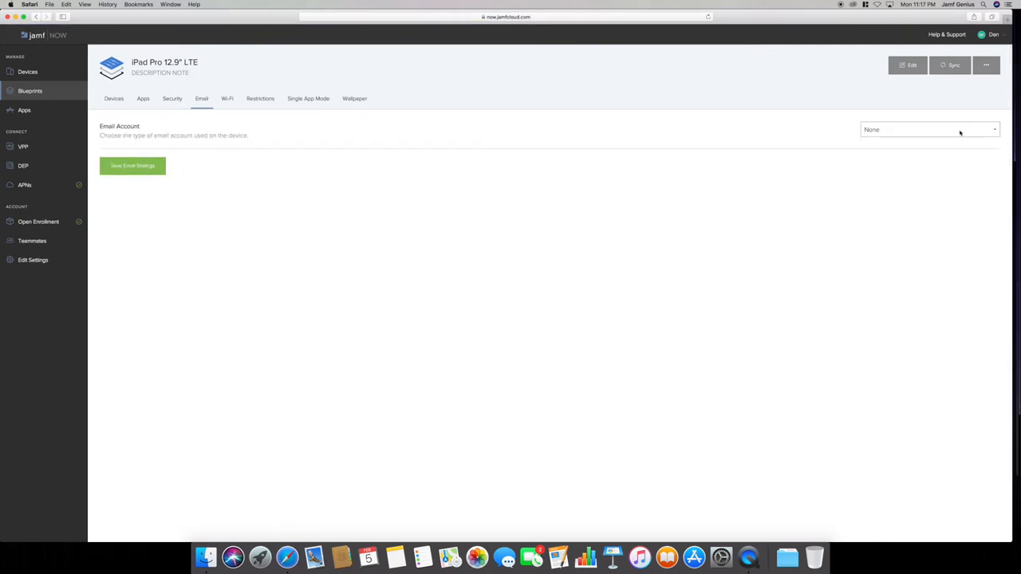
mouse_move(954, 131)
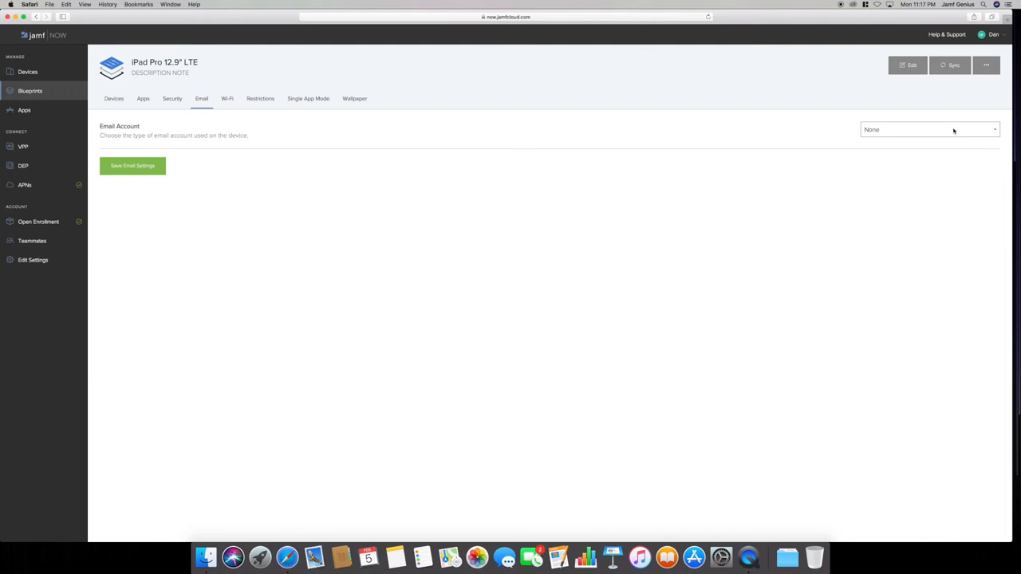
- Show the email account type choices (None, Exchange, Gmail, Yahoo, Other IMAP/POP), keeping None
left_click(928, 129)
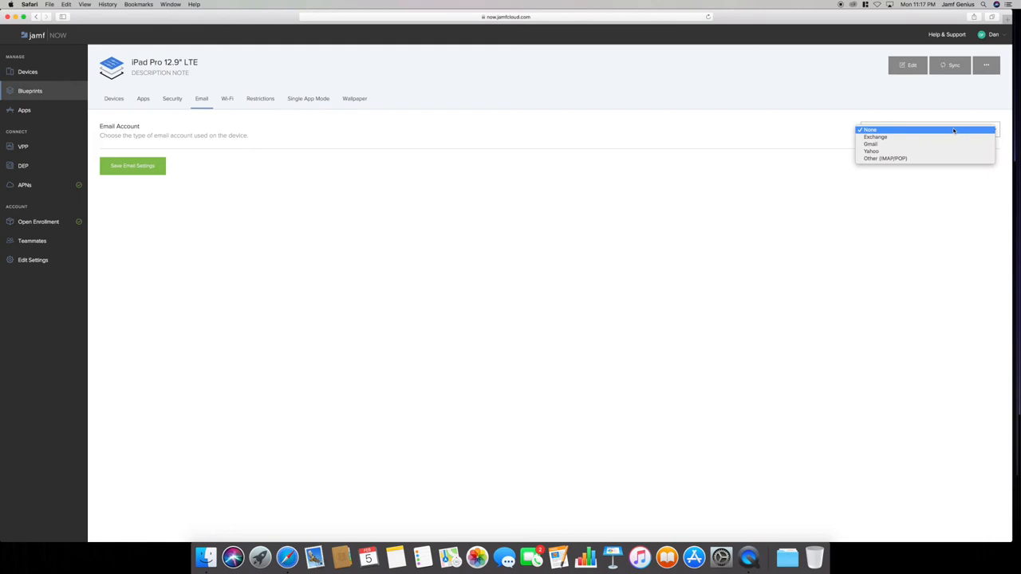
mouse_move(884, 158)
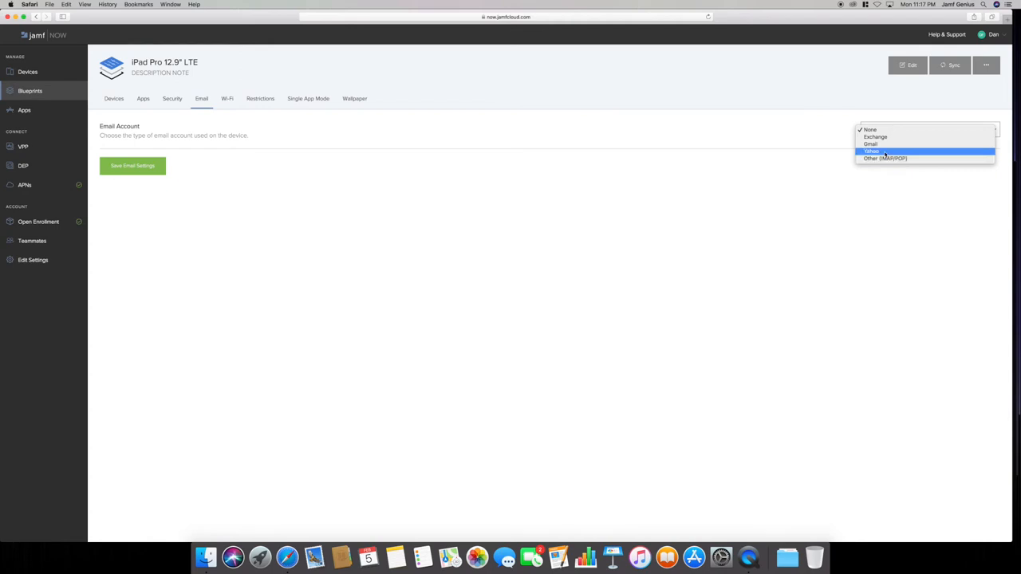
mouse_move(874, 137)
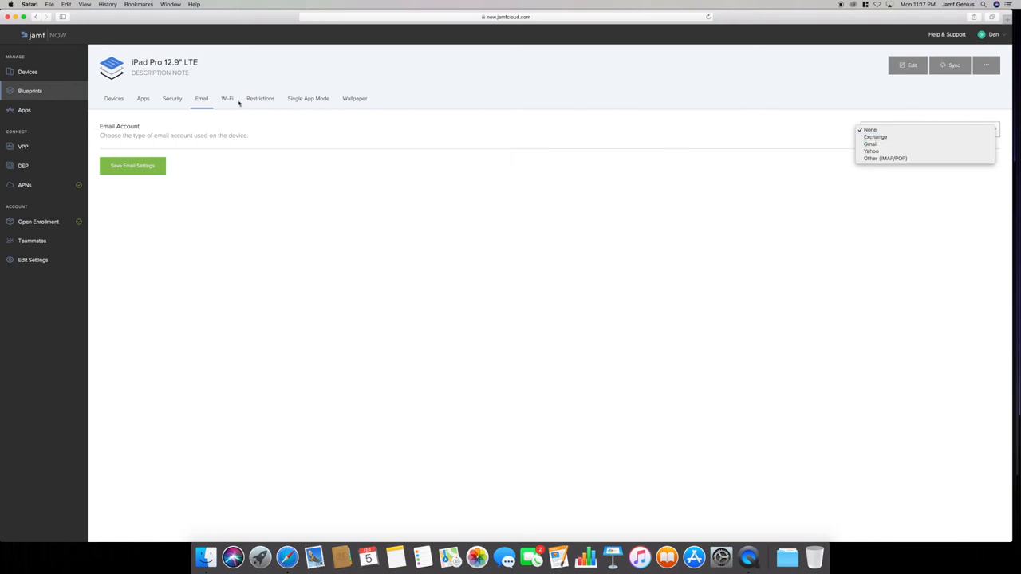
- Show the blueprint's Wi-Fi settings, which list no networks yet
left_click(227, 99)
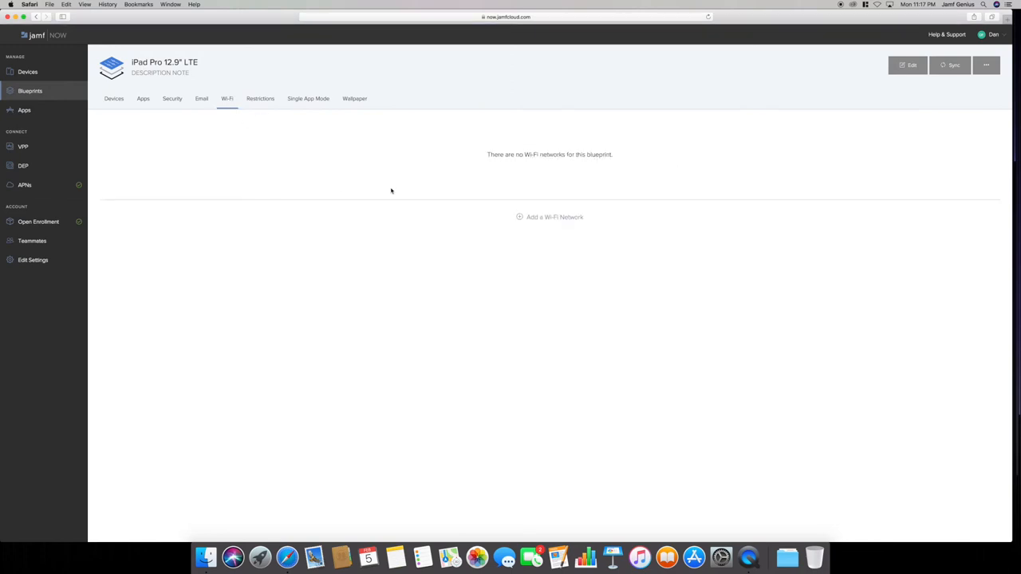
mouse_move(578, 185)
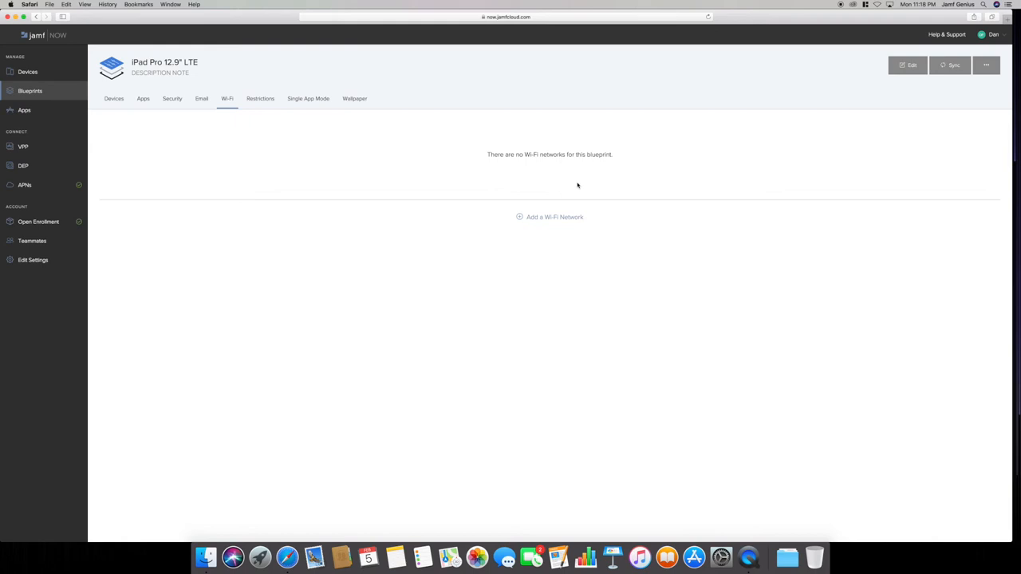
mouse_move(347, 111)
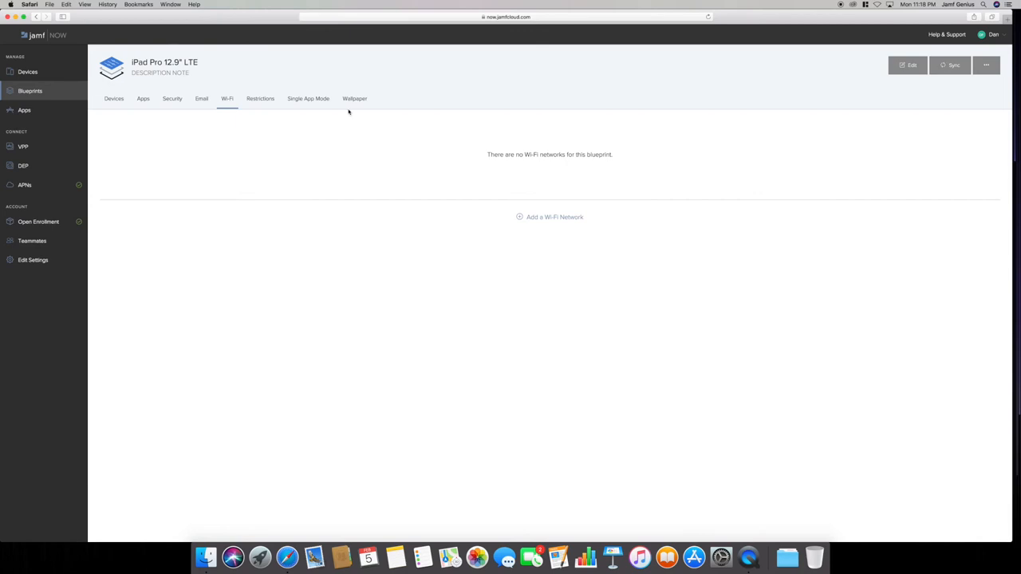
- Show the blueprint's Restrictions section with its Managed open-in, camera, Siri and supervised-only options
left_click(260, 99)
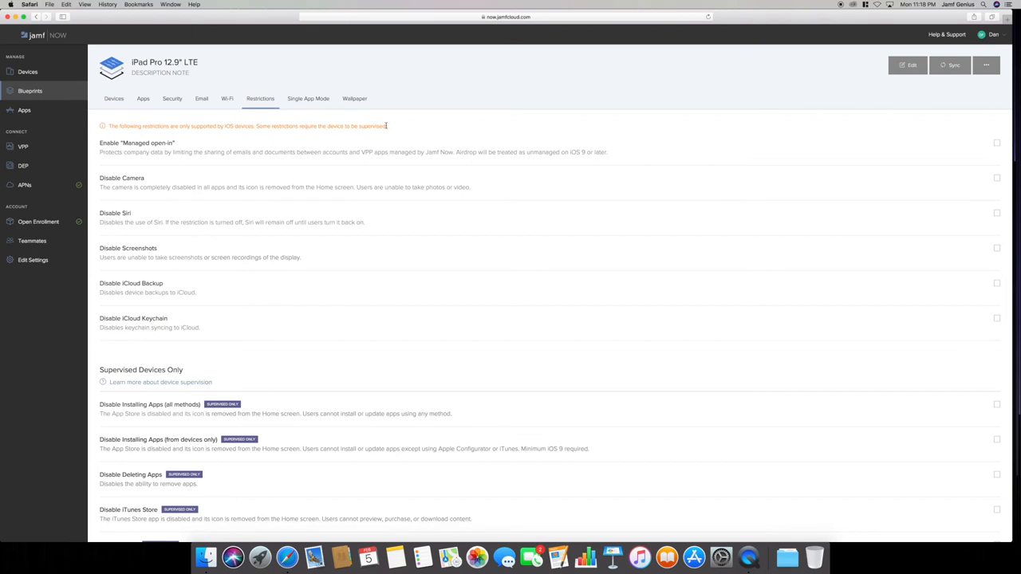
mouse_move(392, 127)
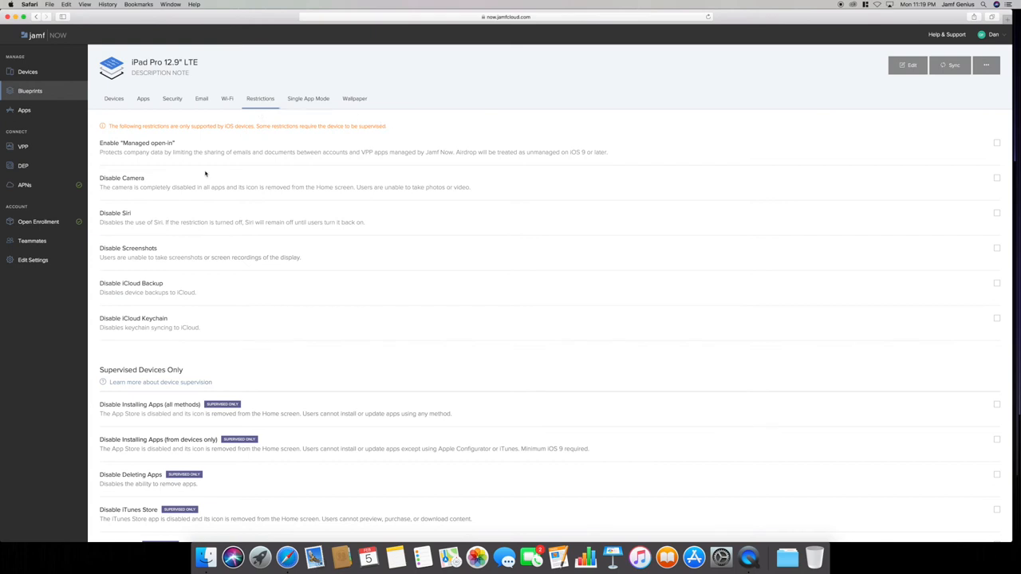
mouse_move(182, 162)
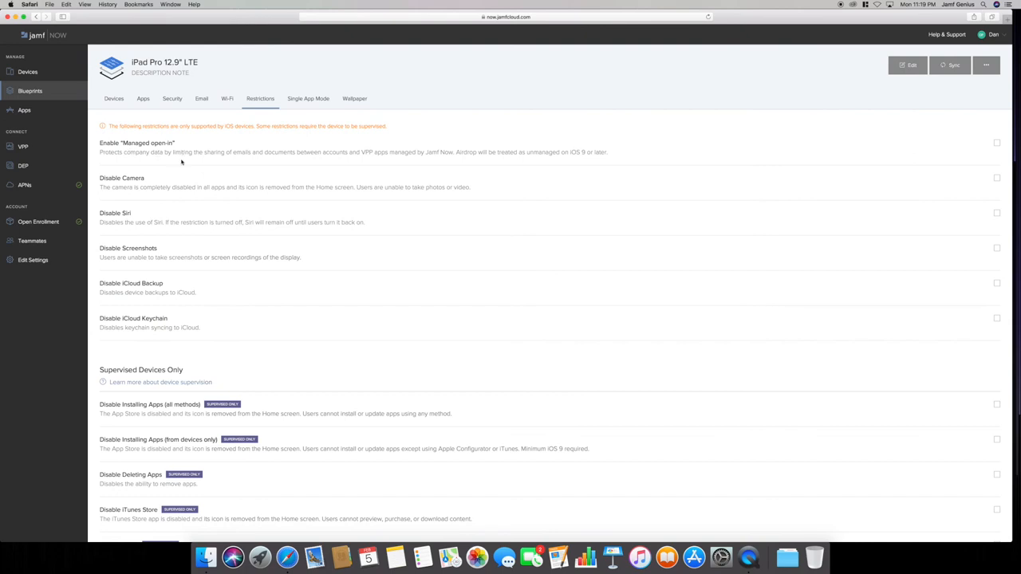
mouse_move(983, 182)
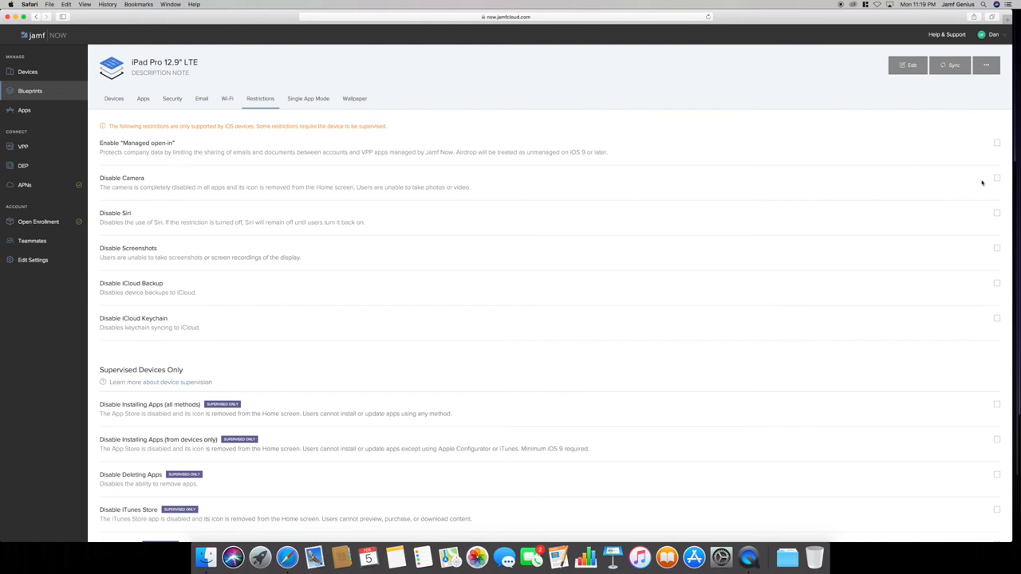
mouse_move(996, 178)
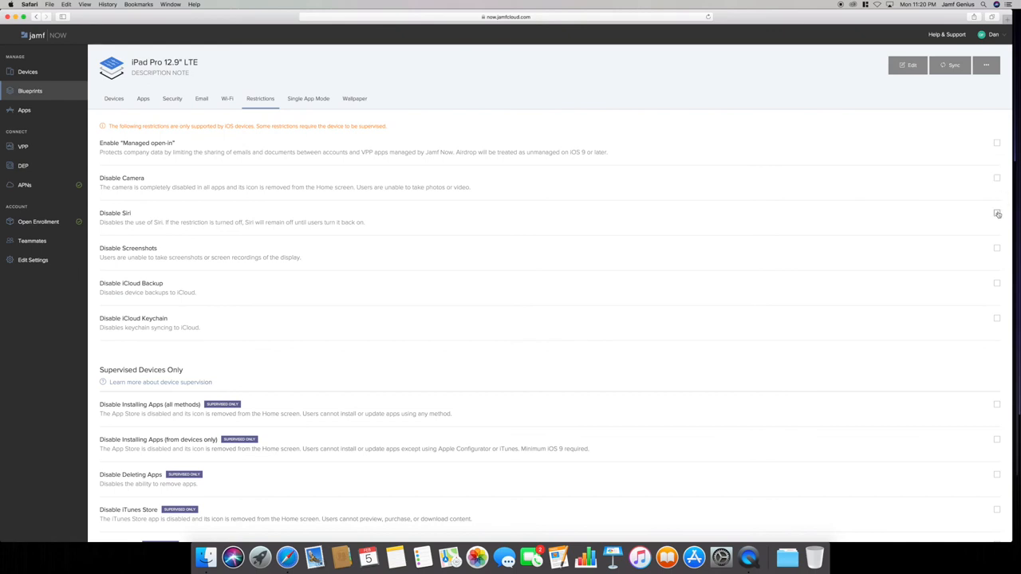
- Switch on the Disable Siri restriction, leaving the other restrictions unchanged
left_click(996, 214)
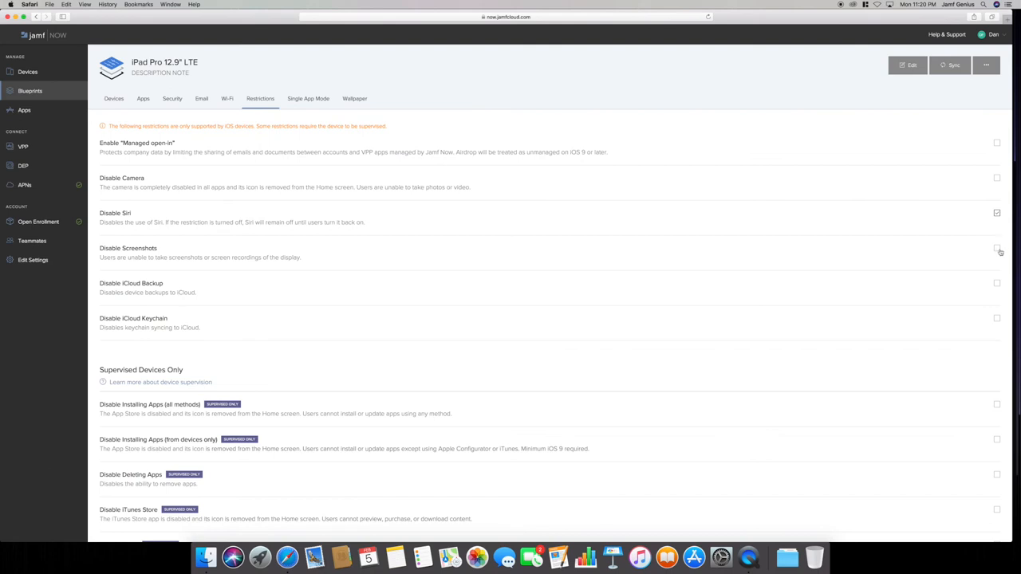
mouse_move(999, 252)
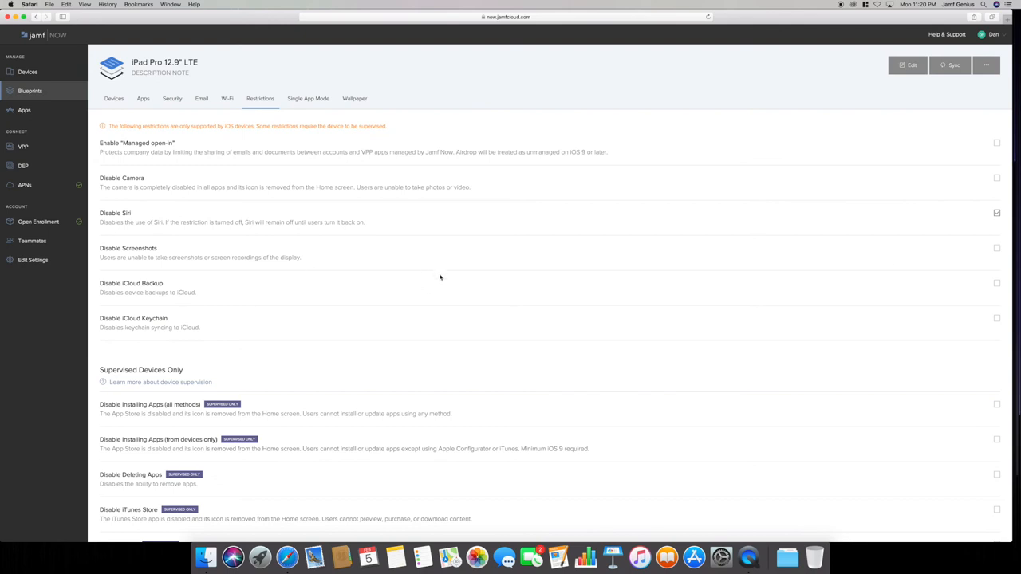
mouse_move(289, 375)
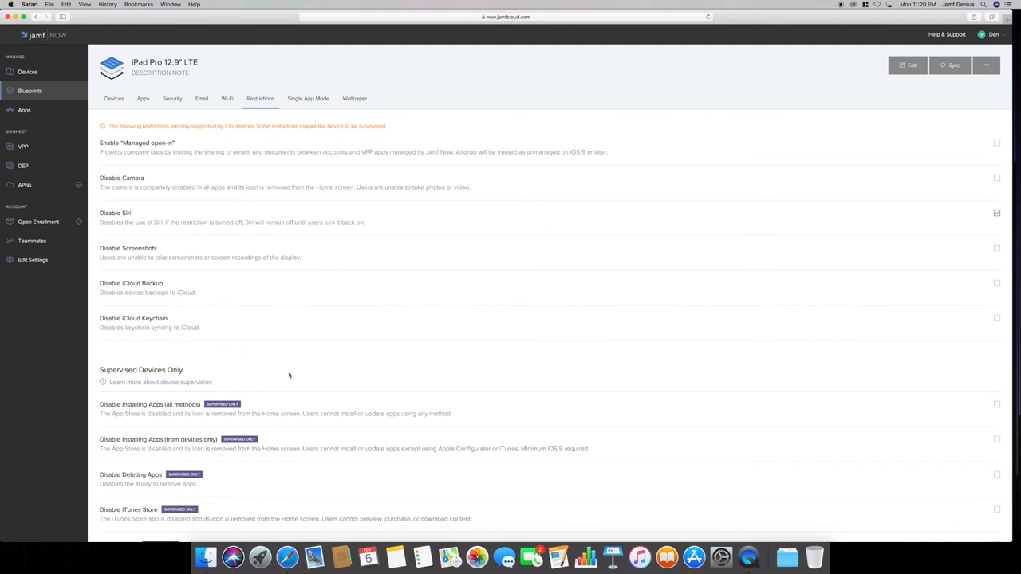
- Review the Supervised Devices Only restrictions and the Single App Mode section
scroll("down", 3)
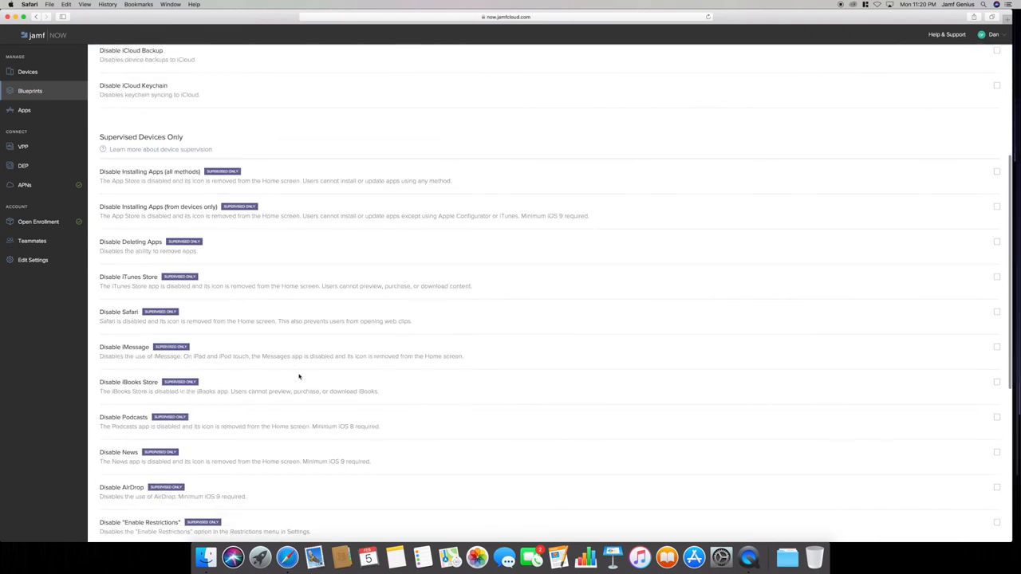
scroll("down", 3)
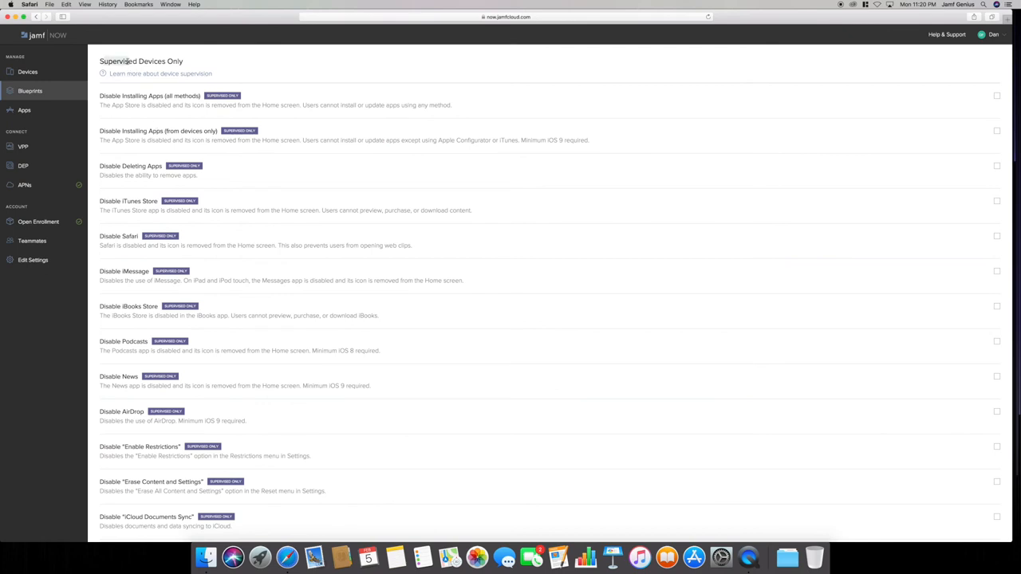
mouse_move(51, 174)
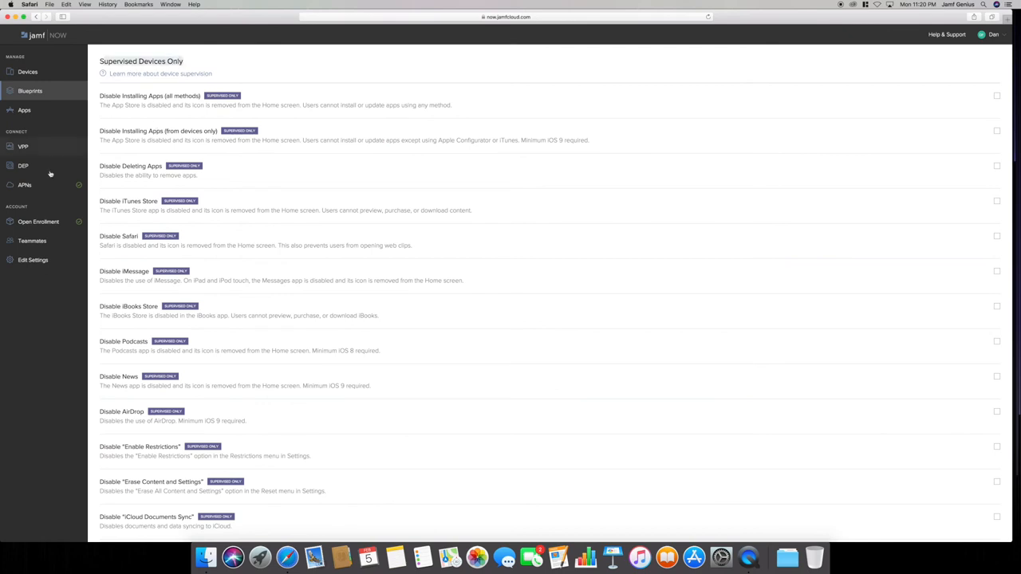
mouse_move(25, 185)
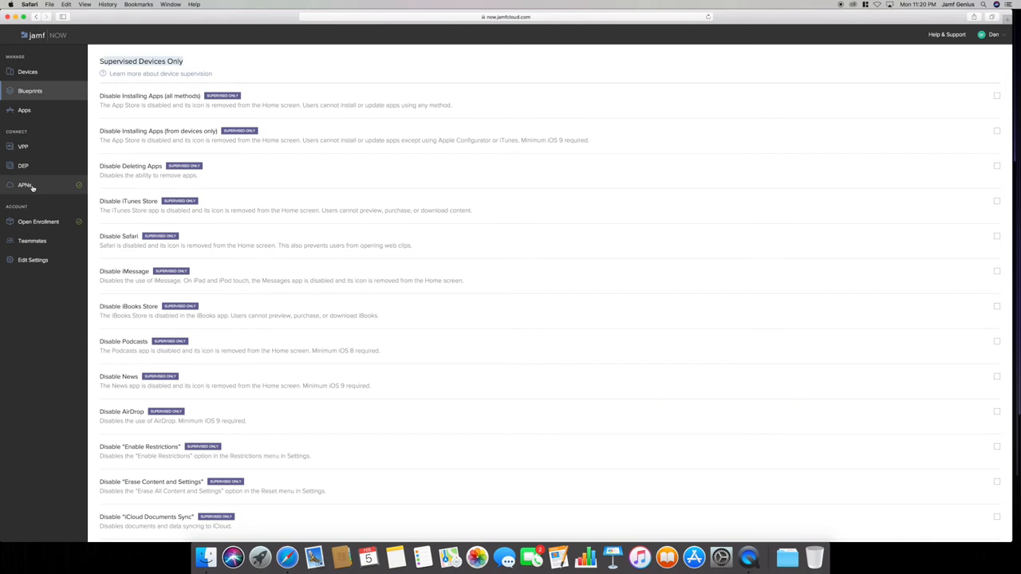
mouse_move(32, 185)
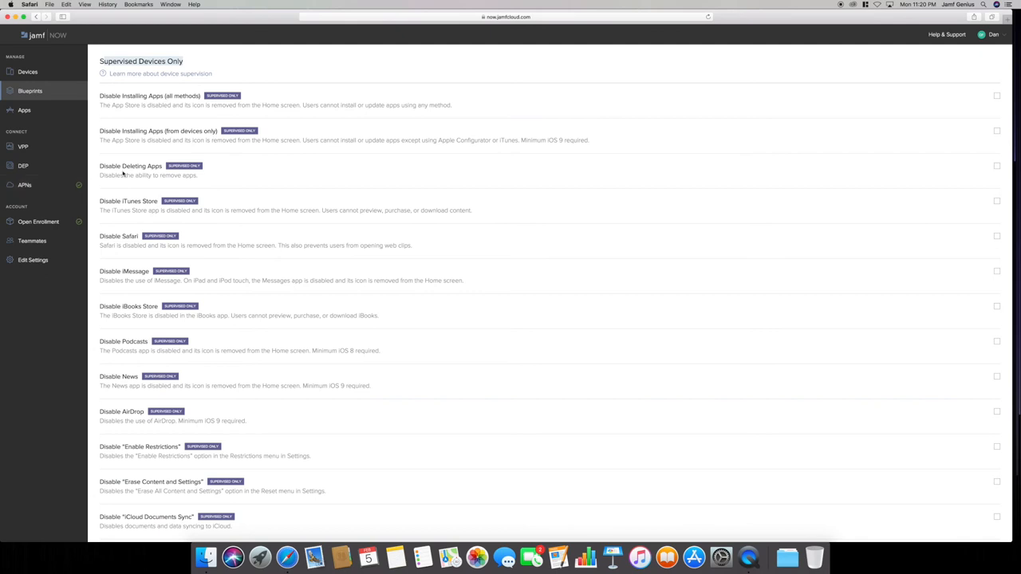
mouse_move(112, 174)
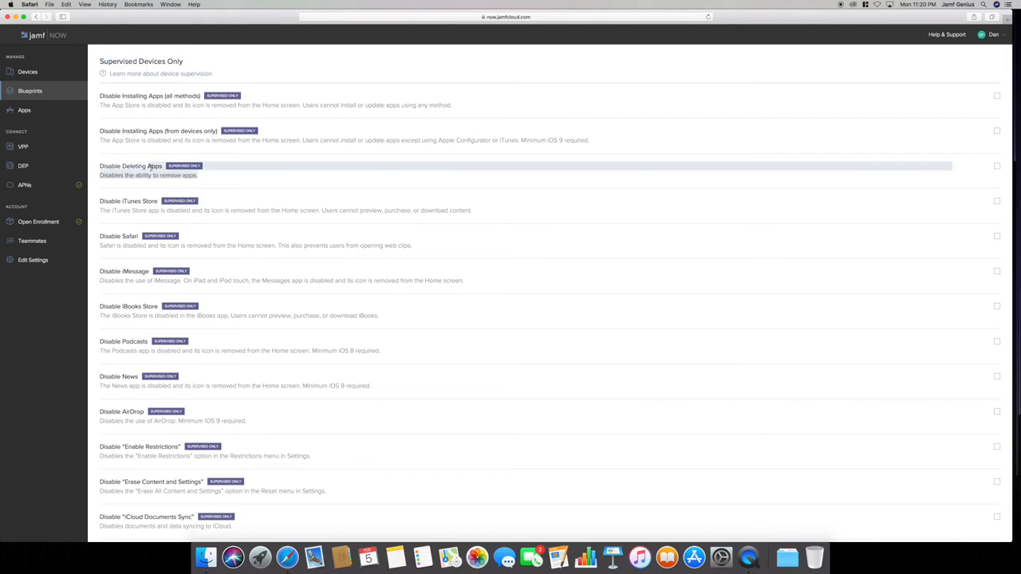
mouse_move(937, 190)
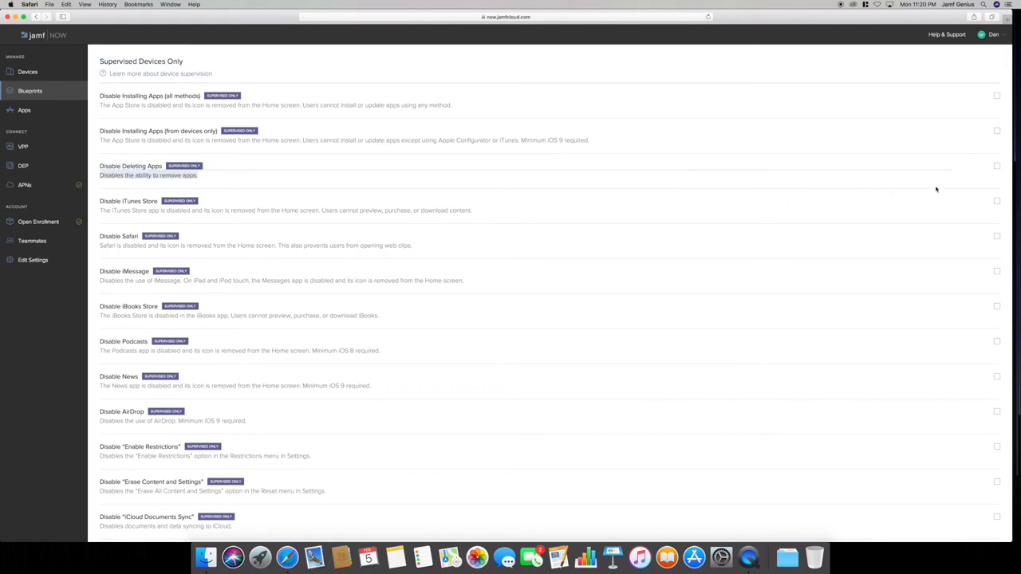
mouse_move(801, 303)
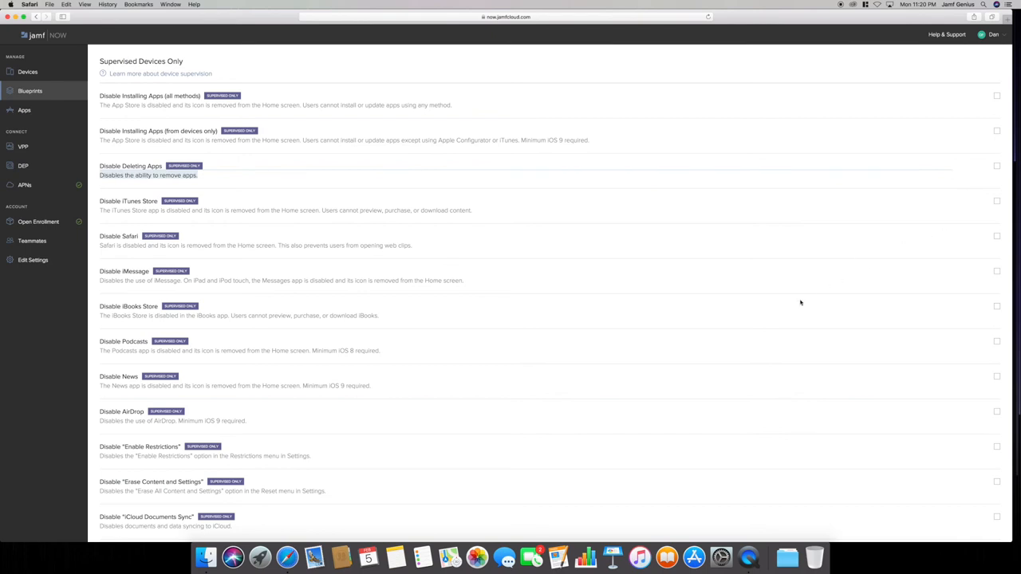
scroll("down", 3)
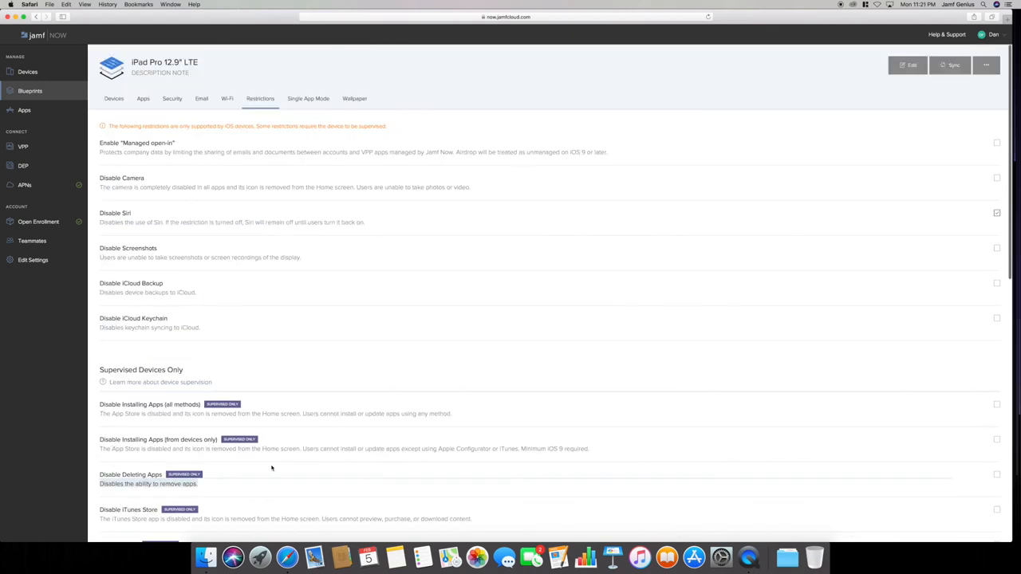
left_click(308, 99)
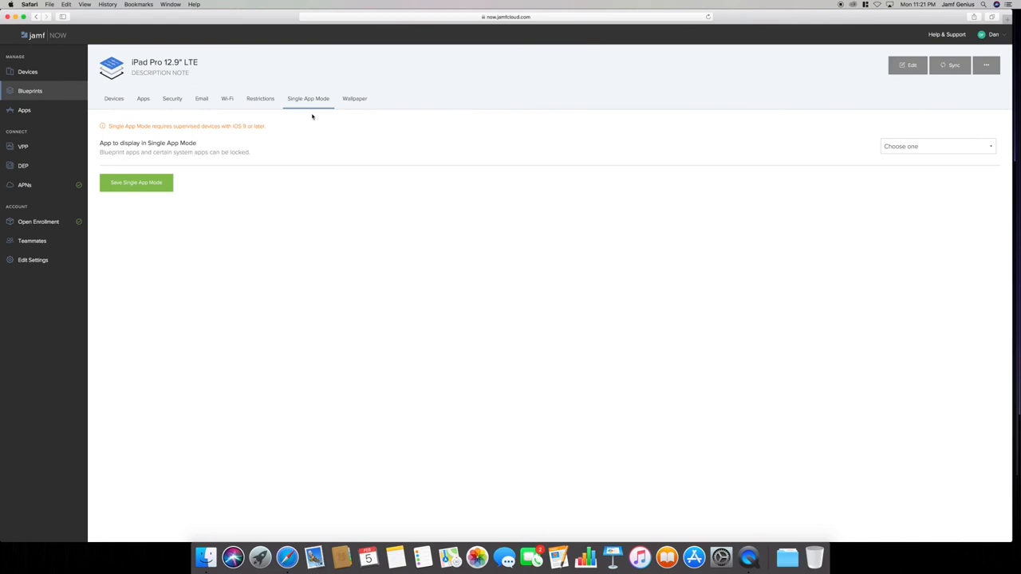
- Bring up the Wallpaper section with its home and lock screen PNG/JPG options
left_click(354, 99)
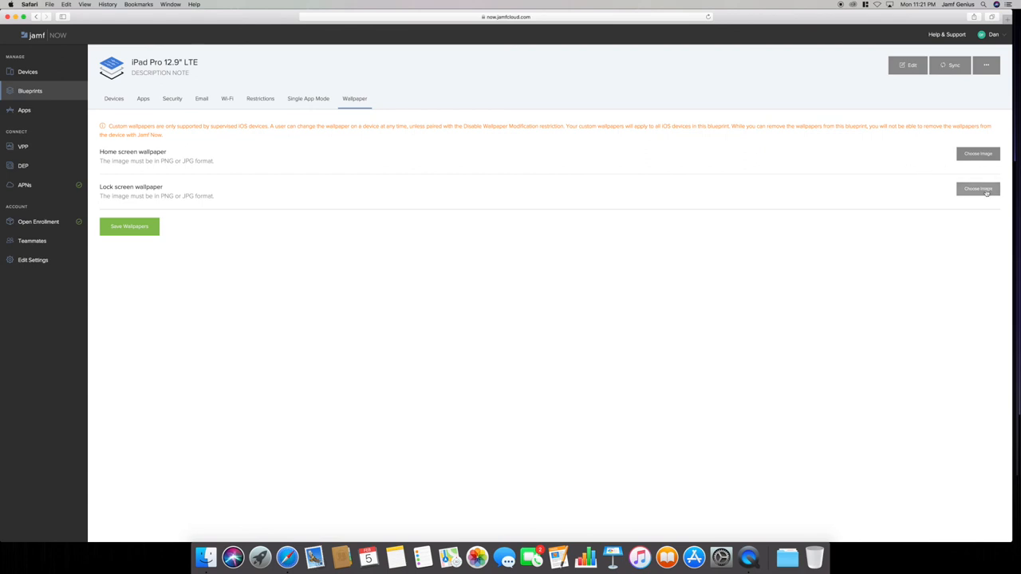
mouse_move(986, 195)
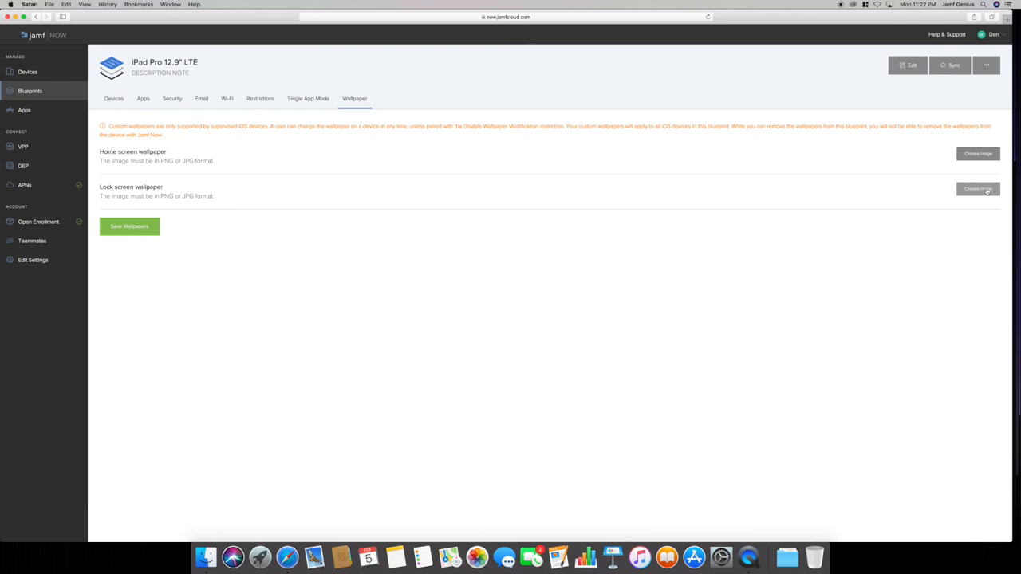
mouse_move(956, 206)
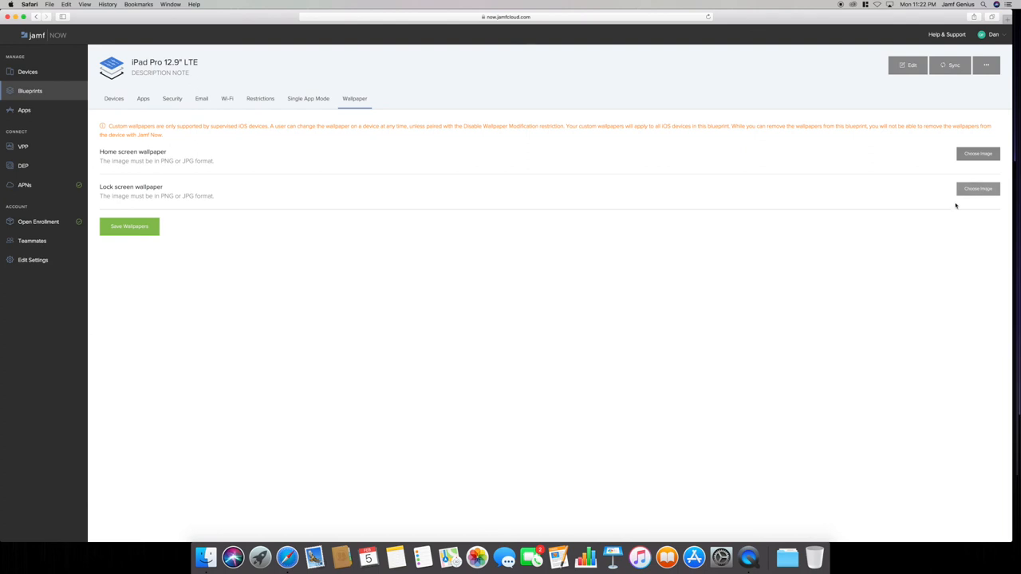
mouse_move(236, 307)
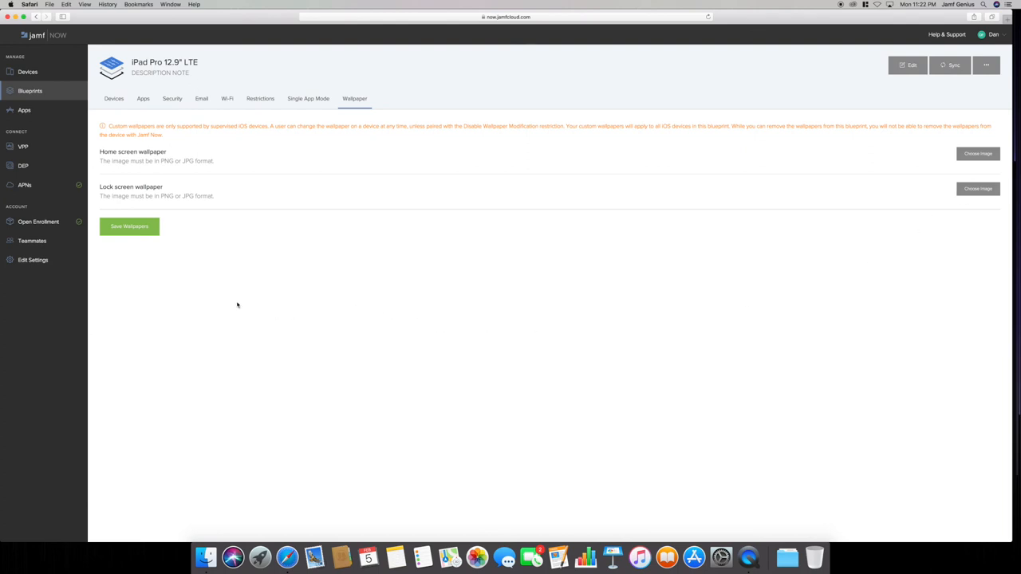